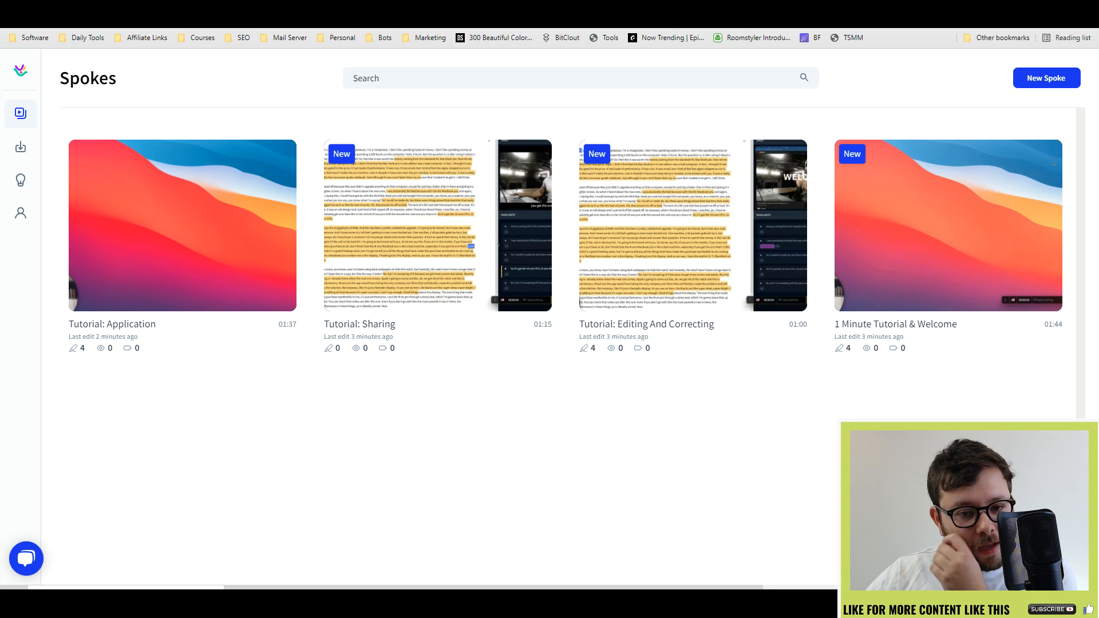
pyautogui.moveTo(746, 481)
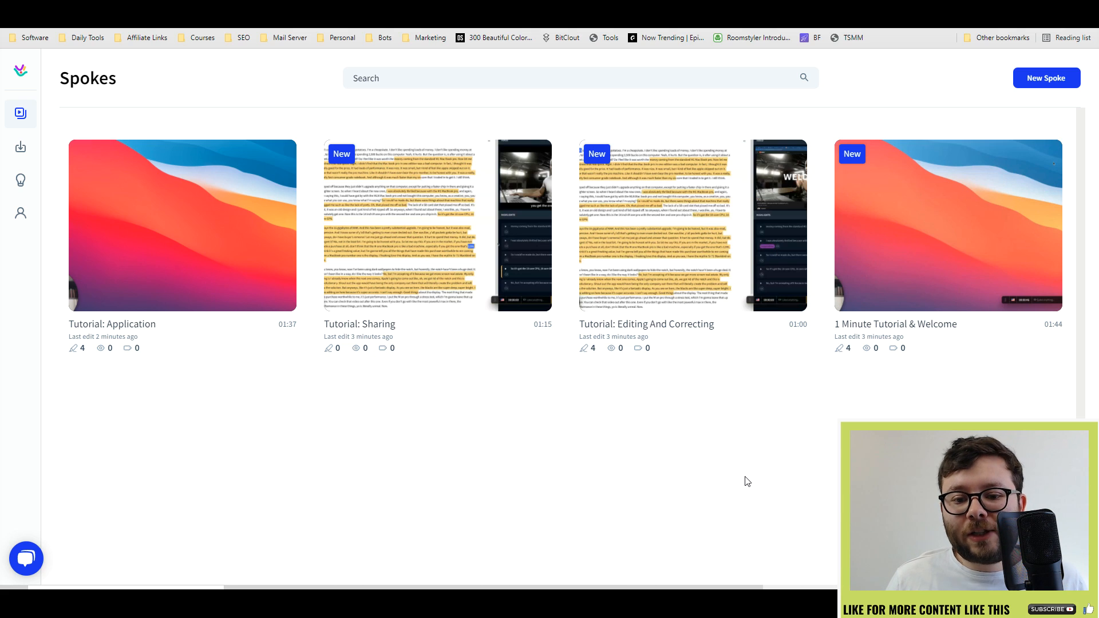
pyautogui.moveTo(755, 442)
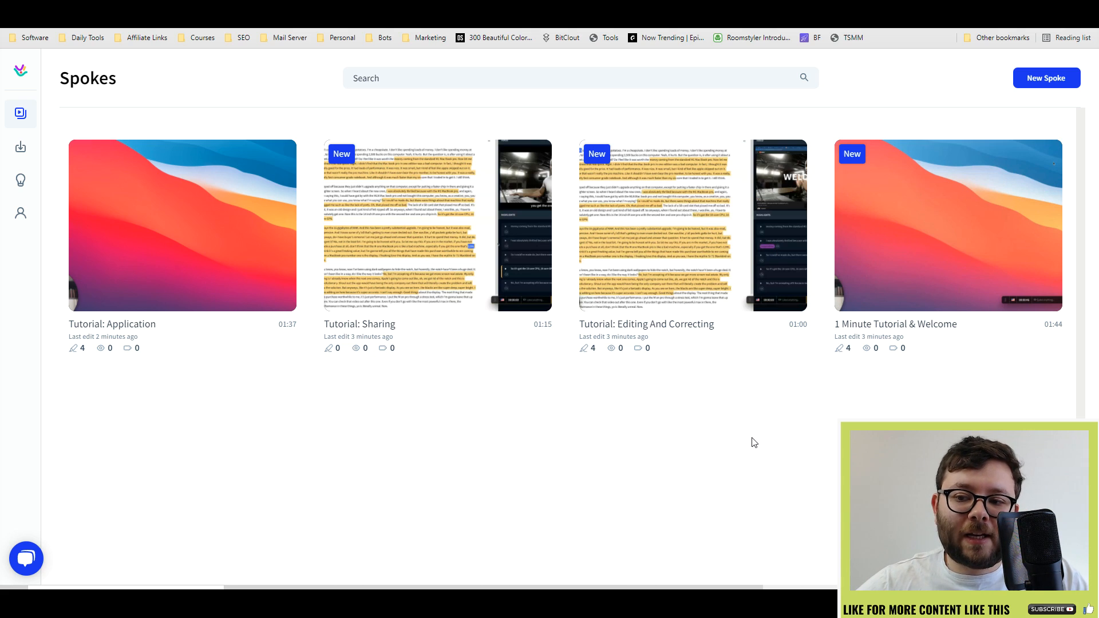
pyautogui.moveTo(438, 224)
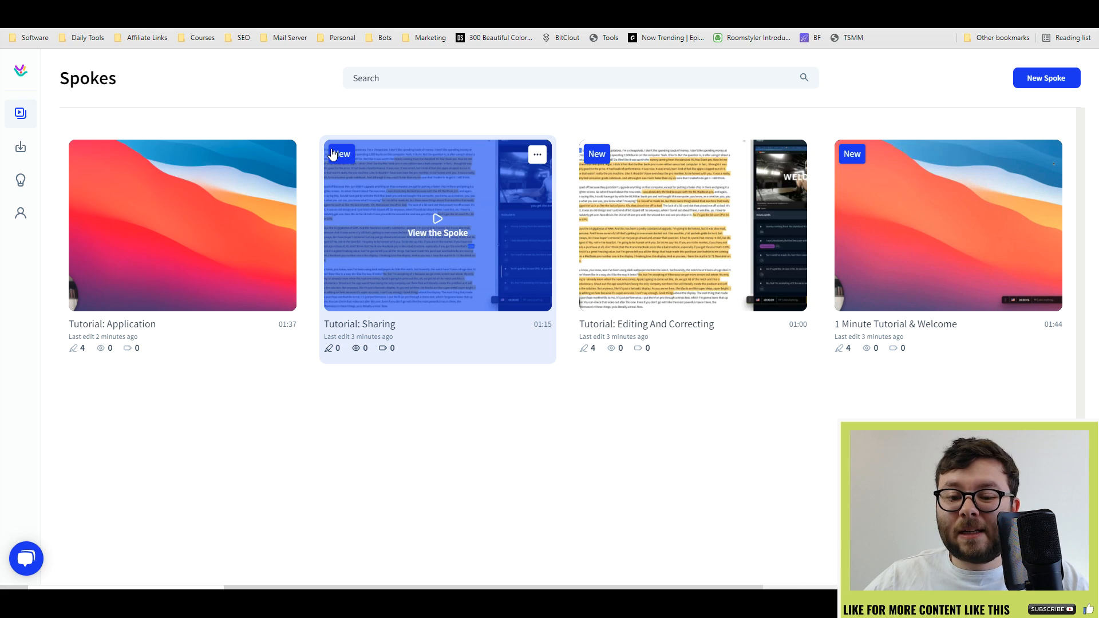
pyautogui.moveTo(769, 234)
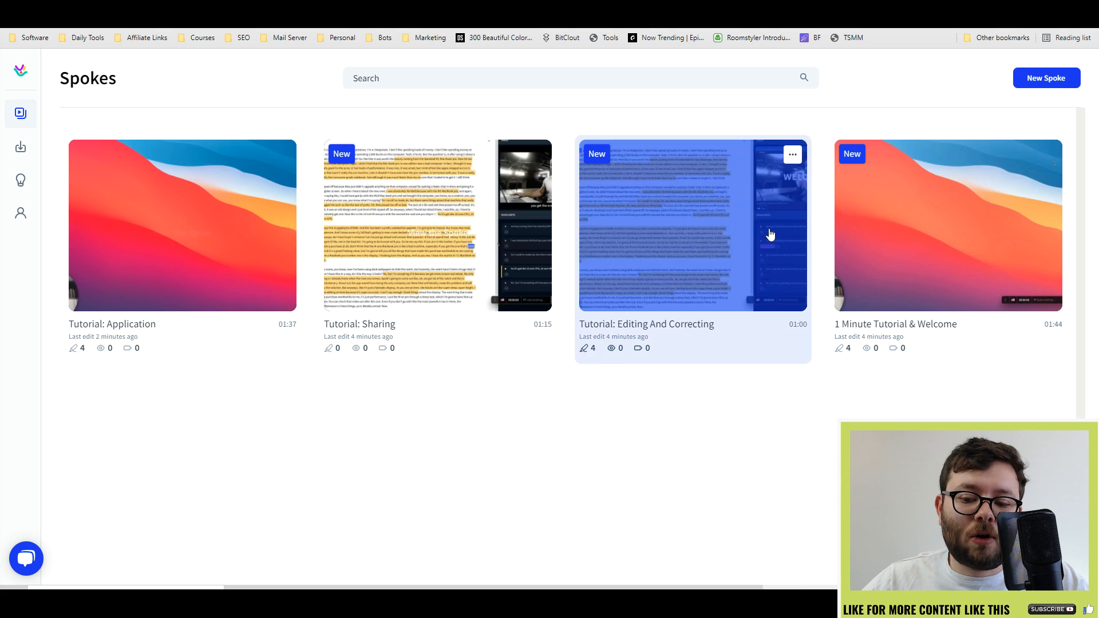
pyautogui.moveTo(606, 244)
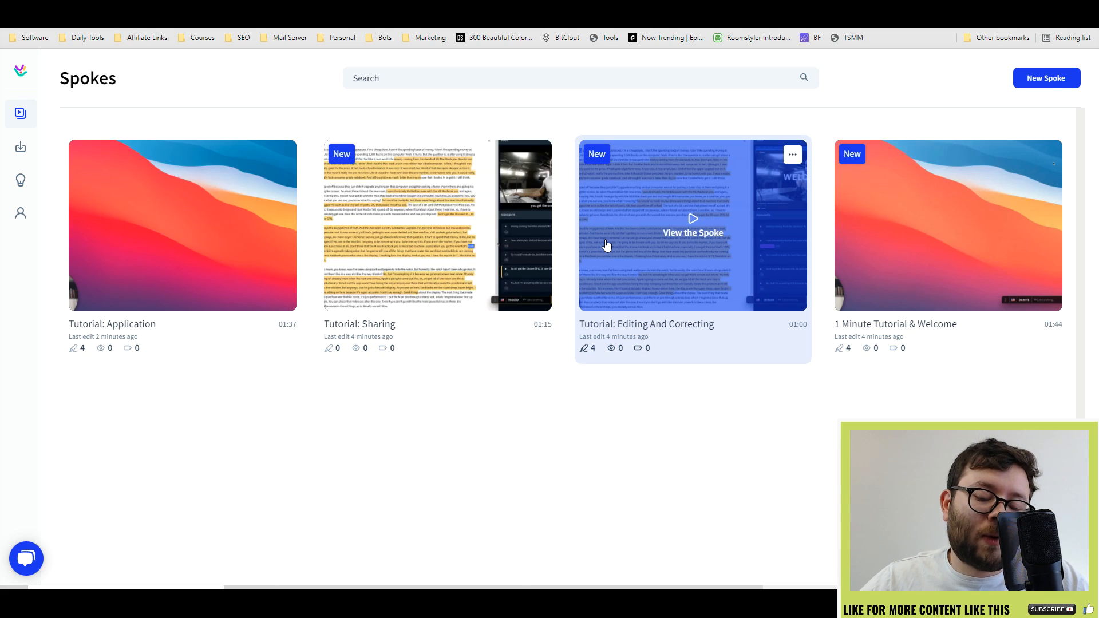
pyautogui.moveTo(575, 259)
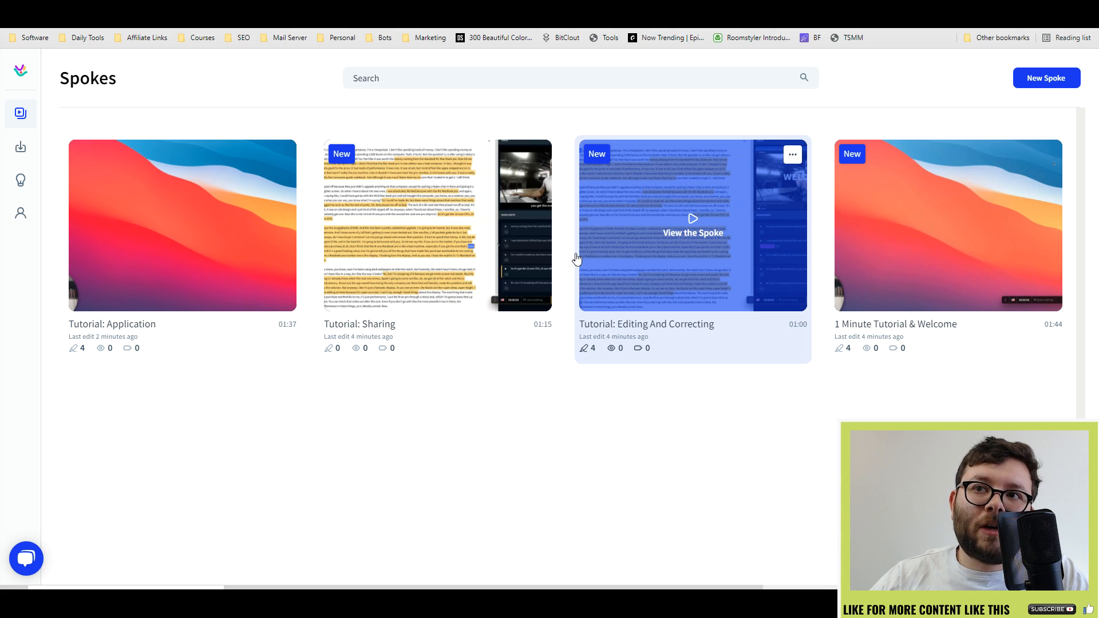
pyautogui.moveTo(608, 277)
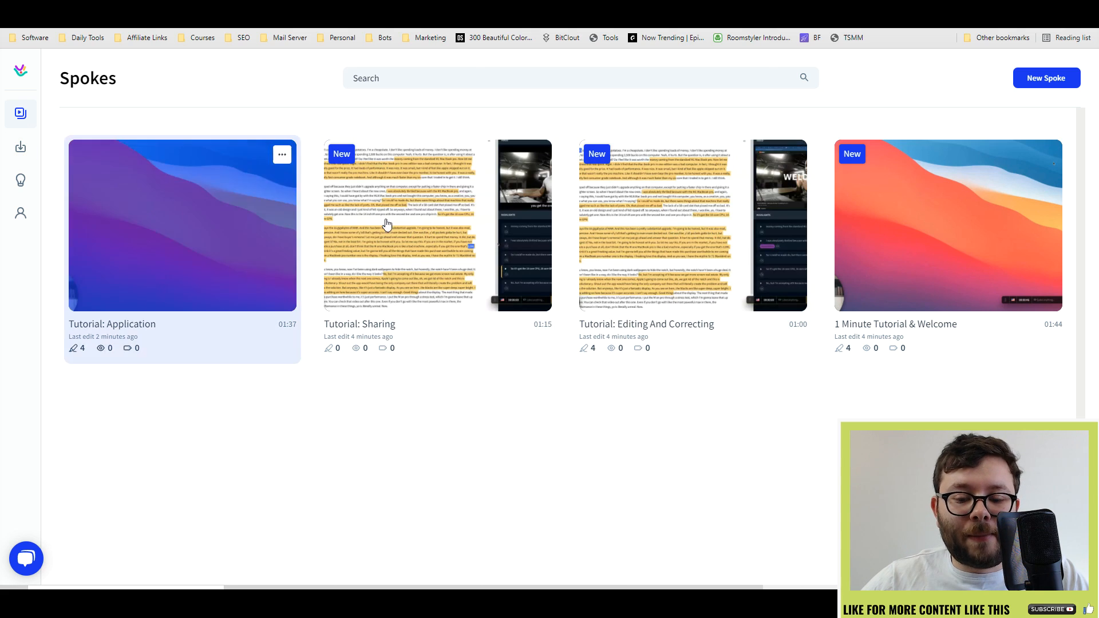
# - Browse Downloads and the Transcription and Incomplete-video help articles, then show the feature requests roadmap
pyautogui.click(20, 147)
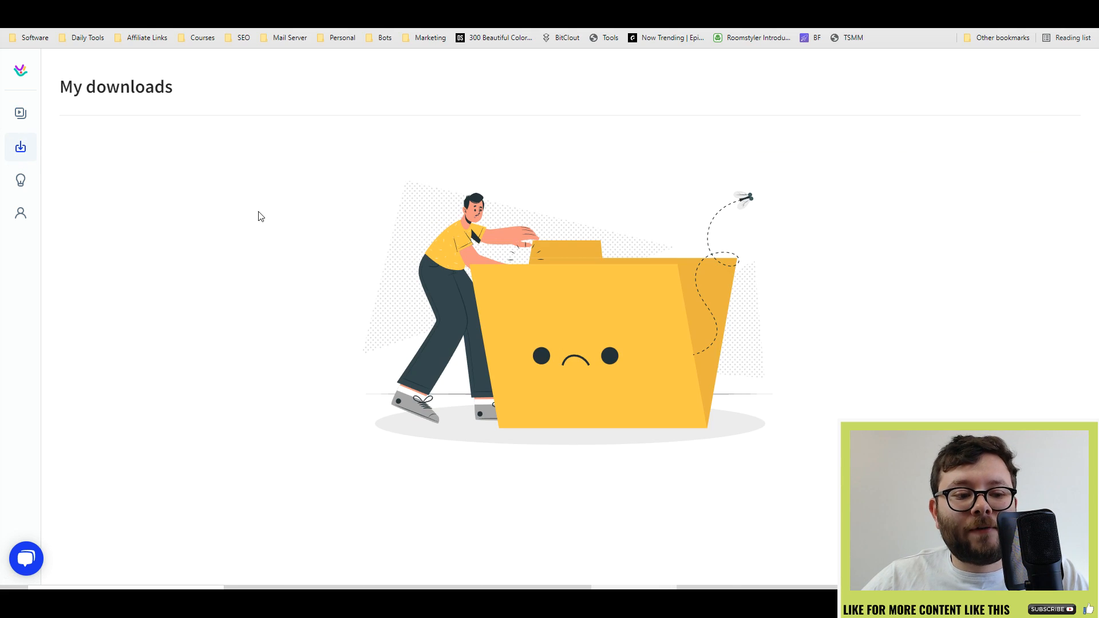
pyautogui.click(21, 180)
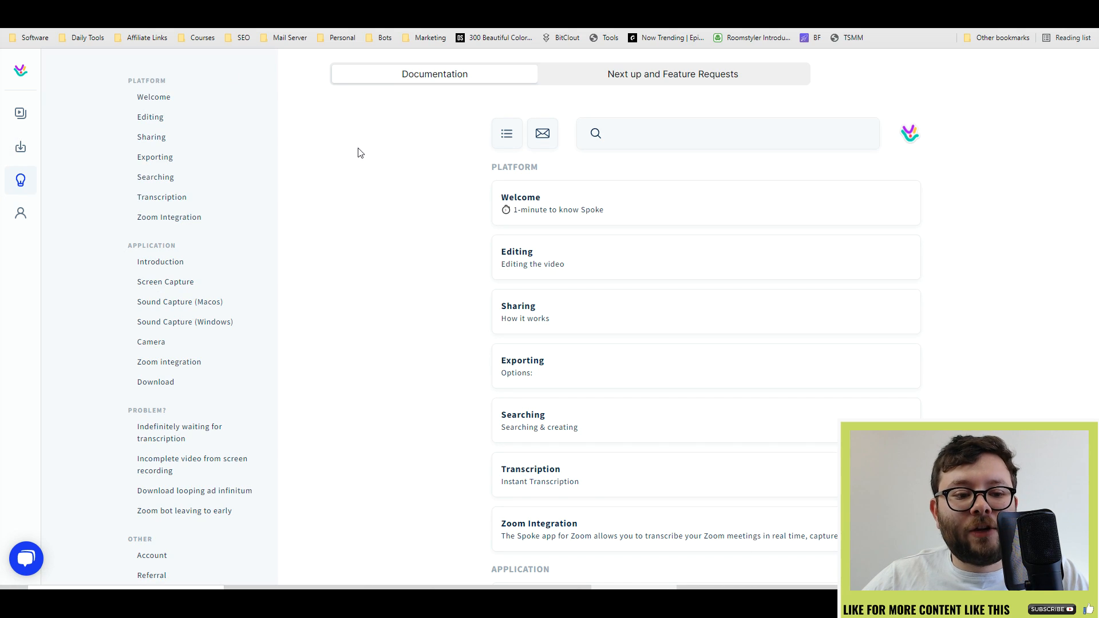
pyautogui.scroll(-3)
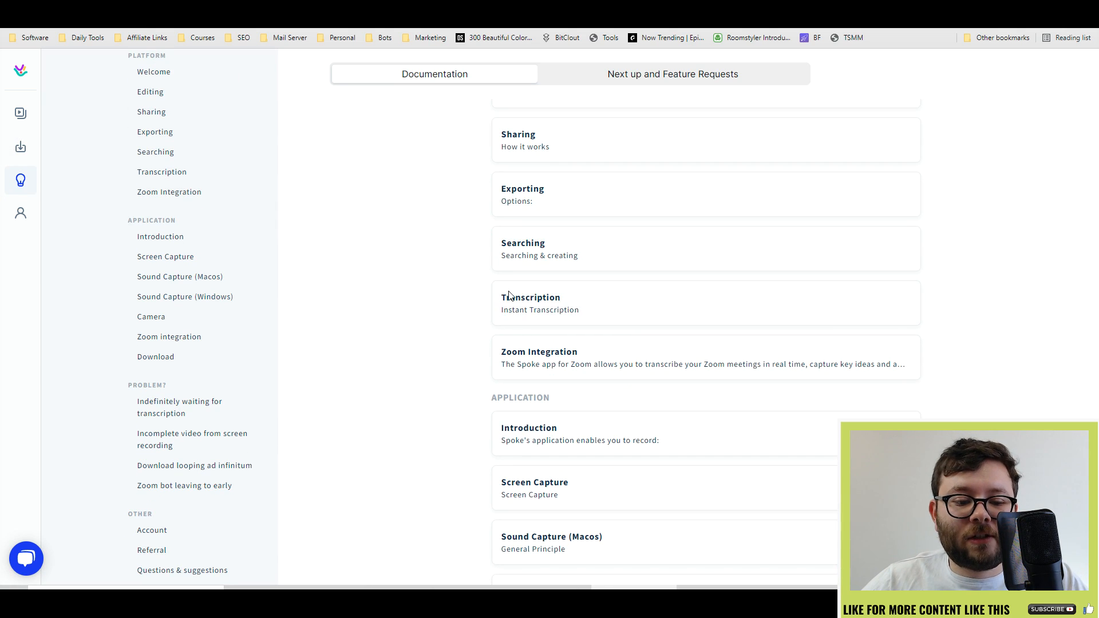
pyautogui.click(161, 171)
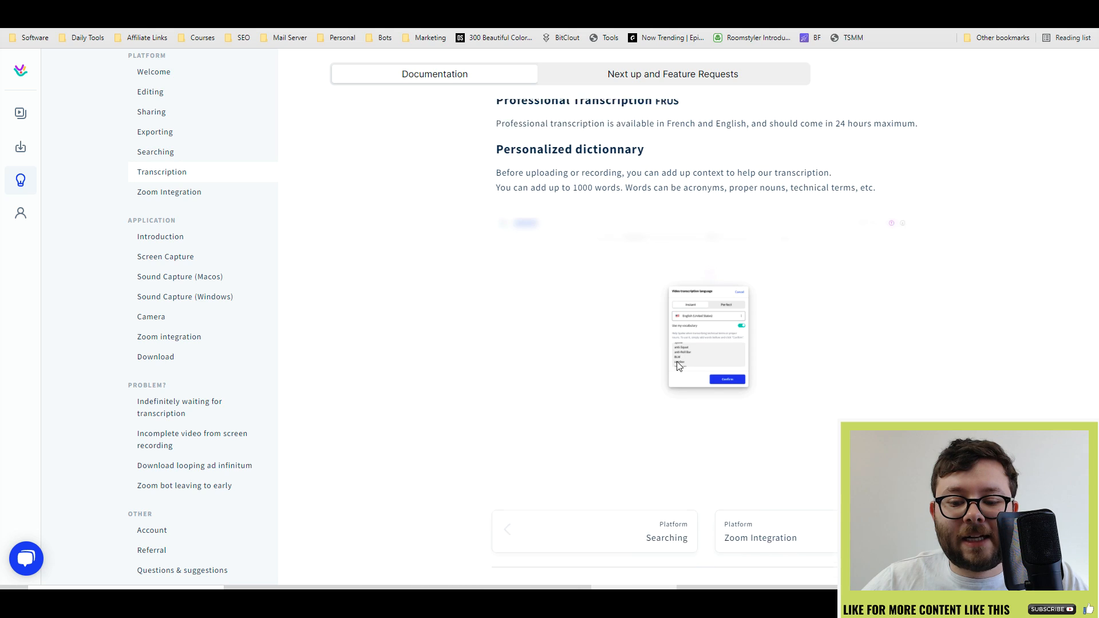
pyautogui.click(191, 439)
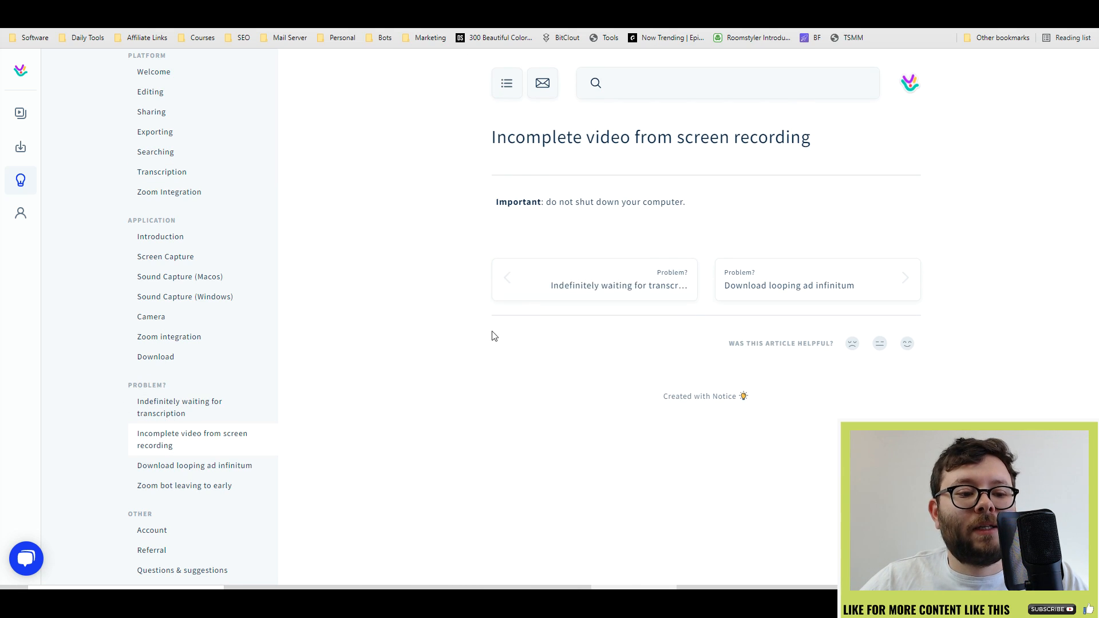
pyautogui.scroll(3)
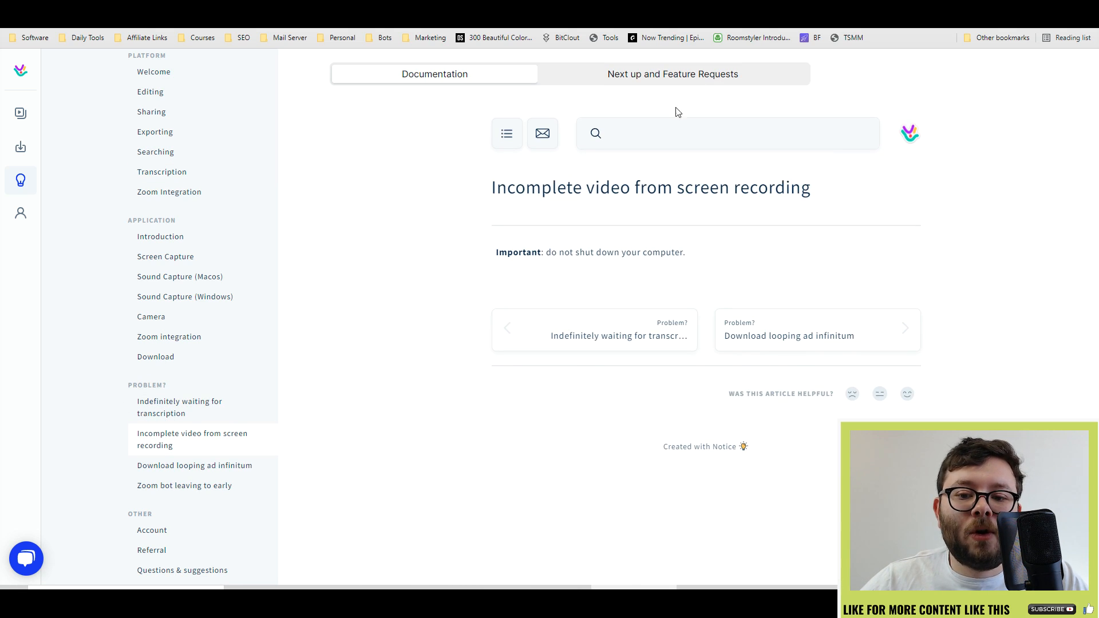
pyautogui.click(671, 74)
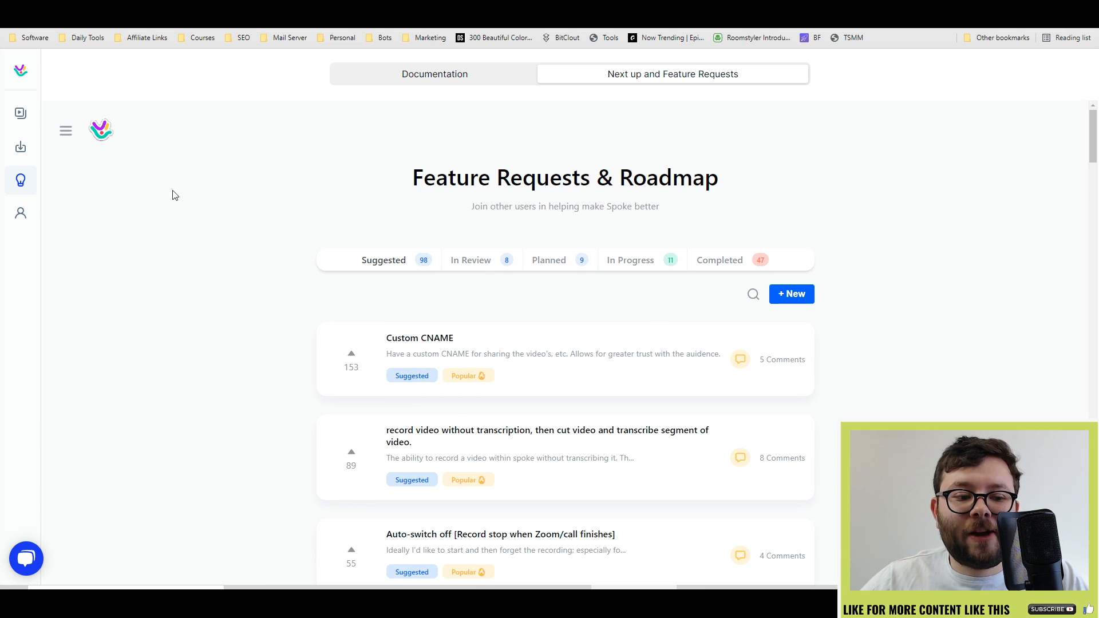
# - Review the account's profile, Referral and Invoices pages, then return to the Spokes library
pyautogui.click(20, 213)
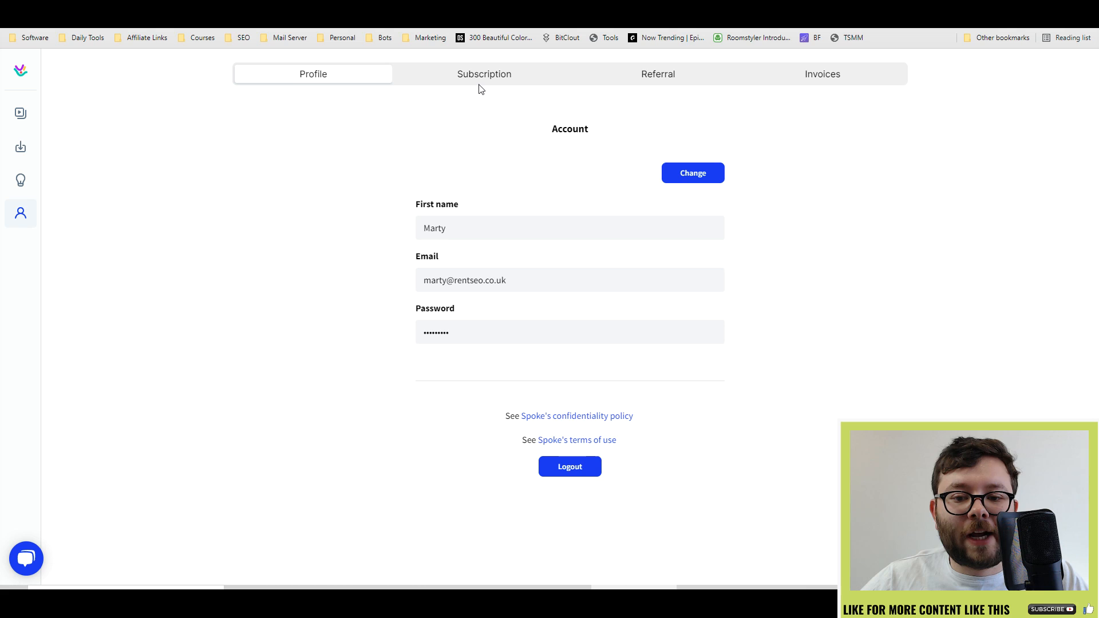
pyautogui.click(657, 74)
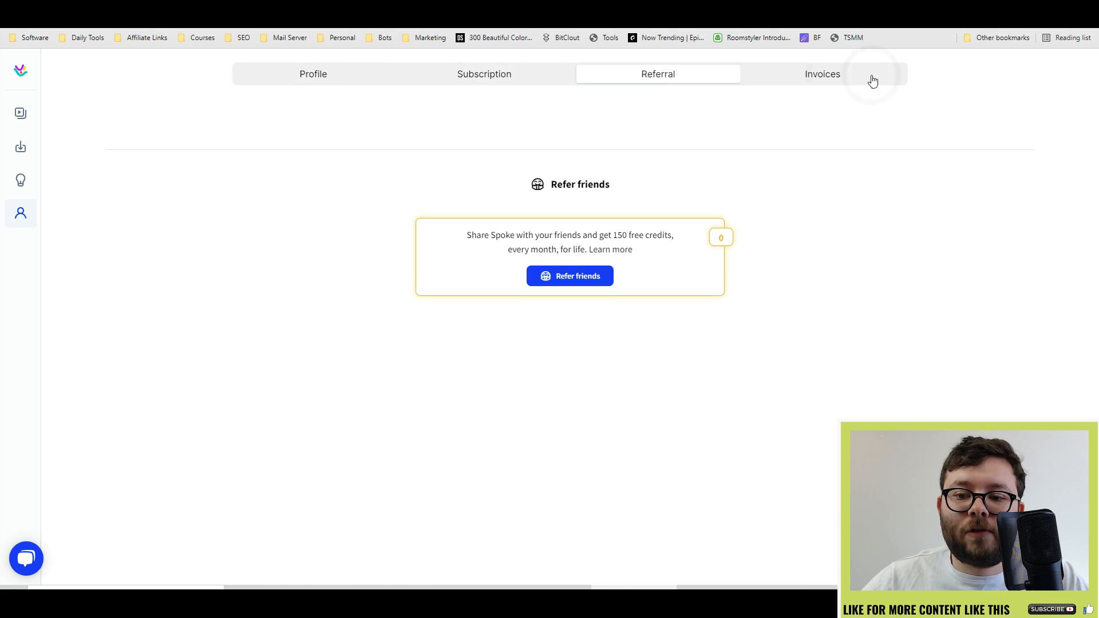
pyautogui.click(821, 74)
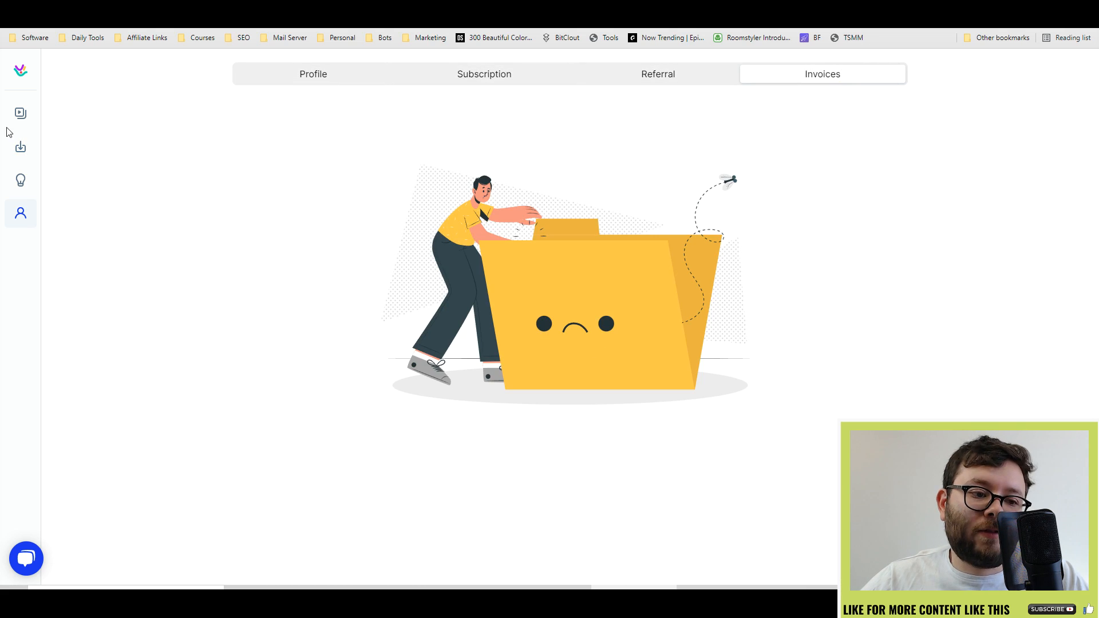
pyautogui.click(20, 113)
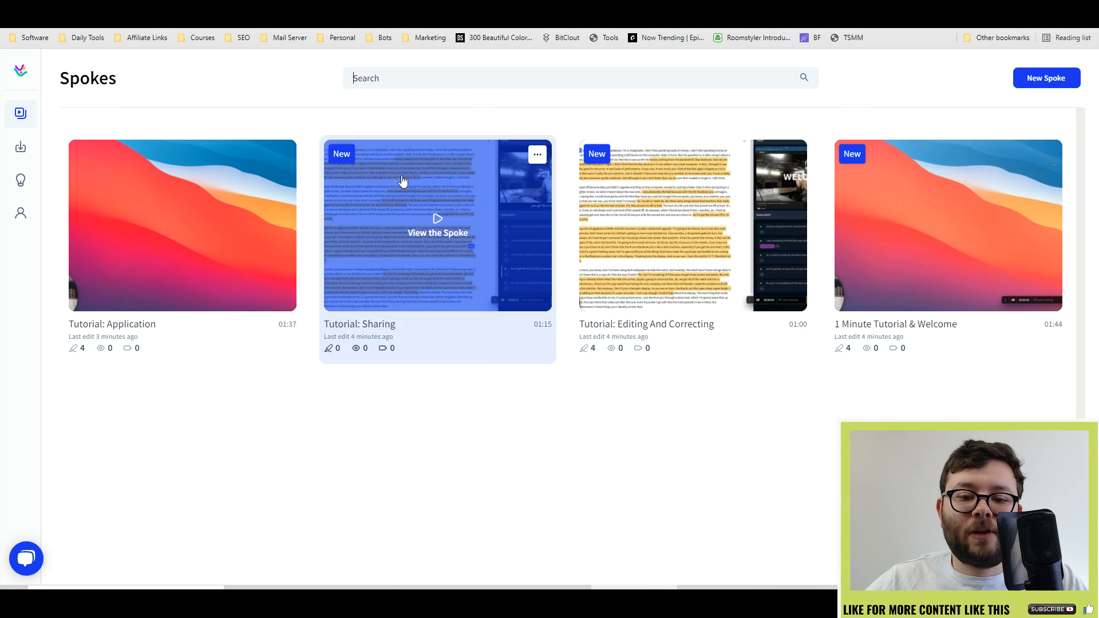
pyautogui.moveTo(442, 90)
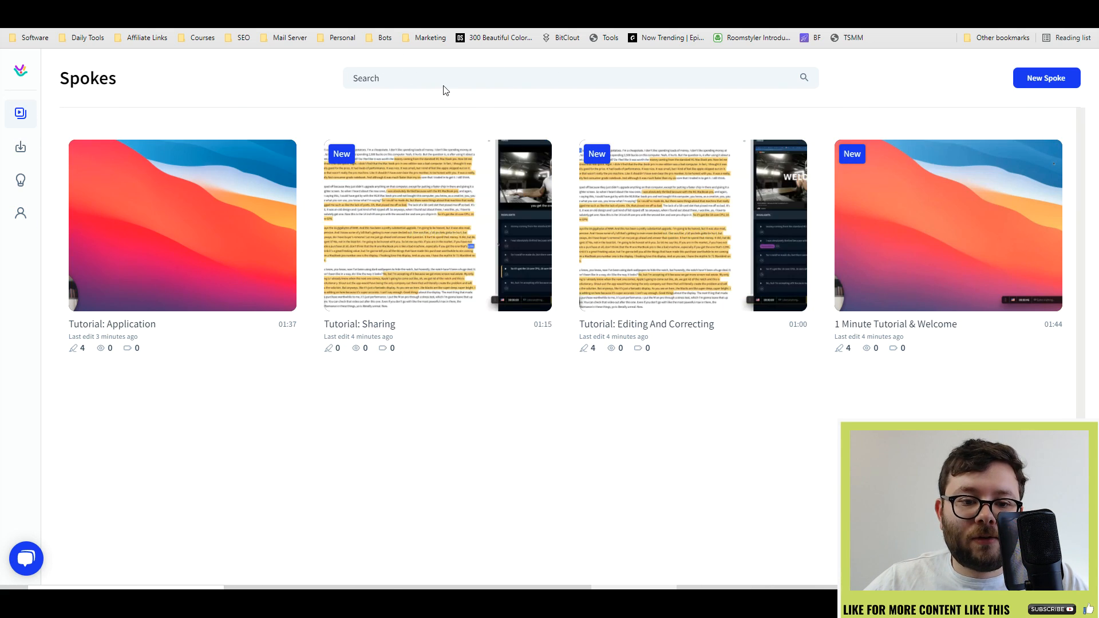
# - Search 'tutorial' and copy the public share link from the Tutorial: Sharing card's menu
pyautogui.write('tuto')
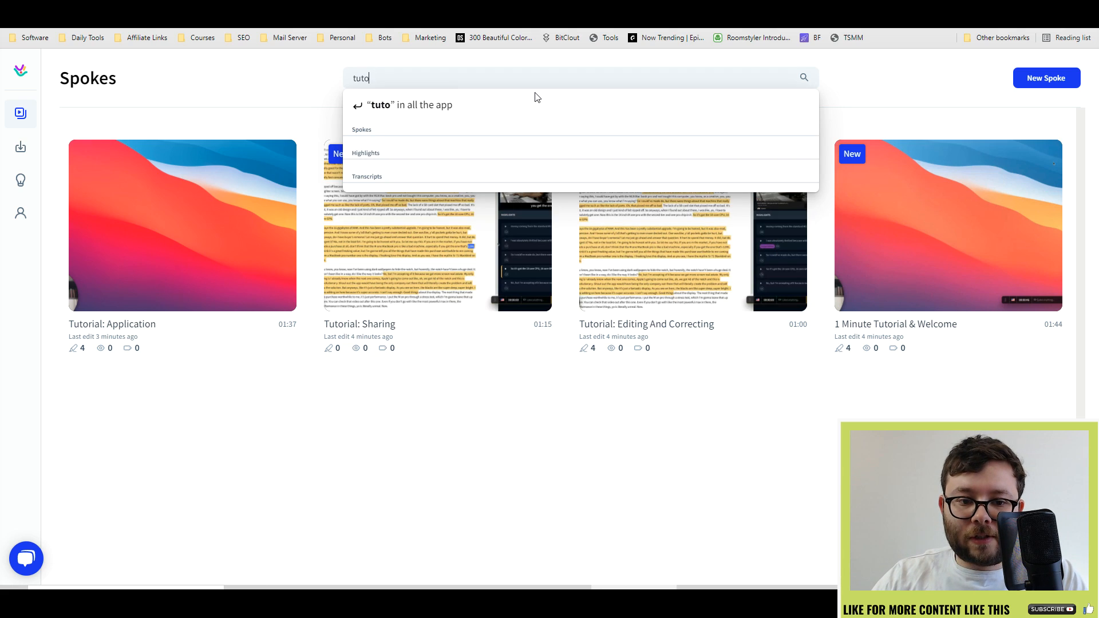
pyautogui.write('rial')
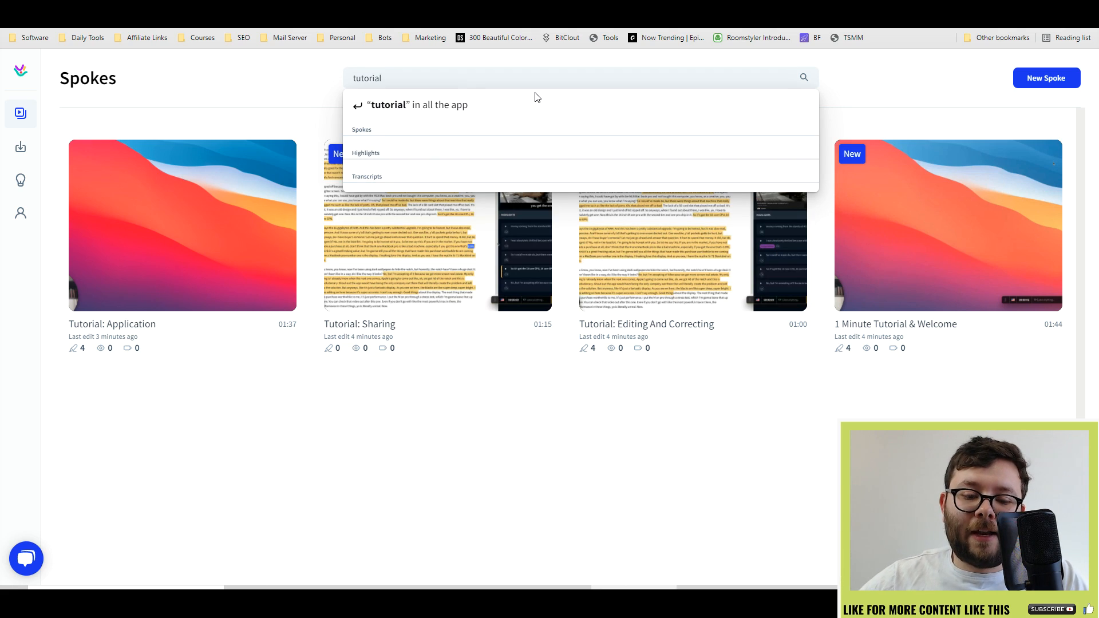
pyautogui.moveTo(430, 459)
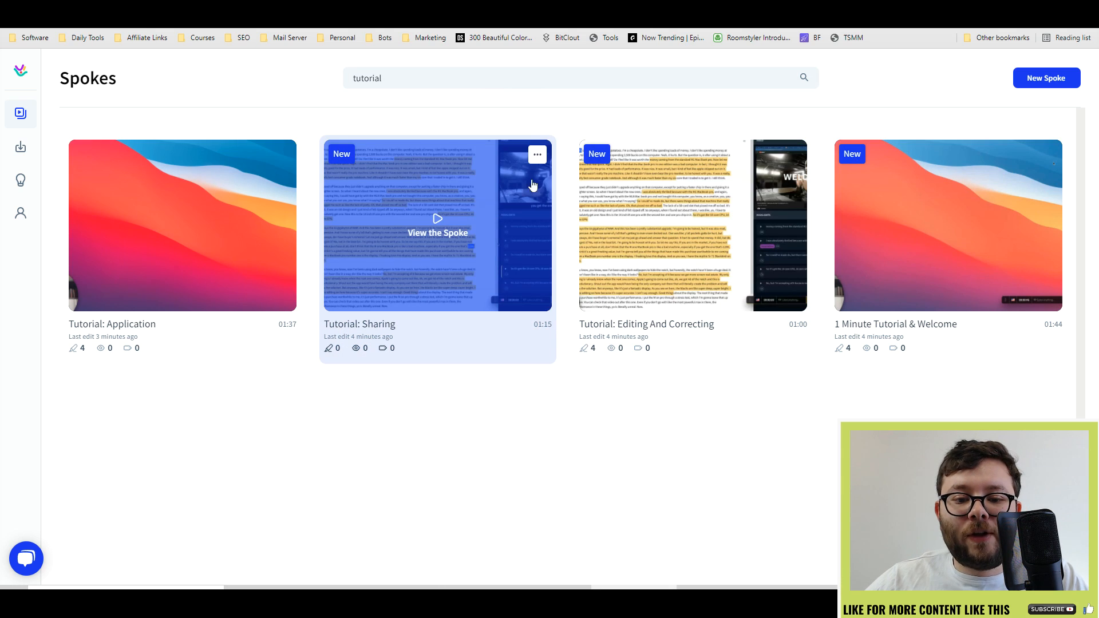
pyautogui.click(537, 154)
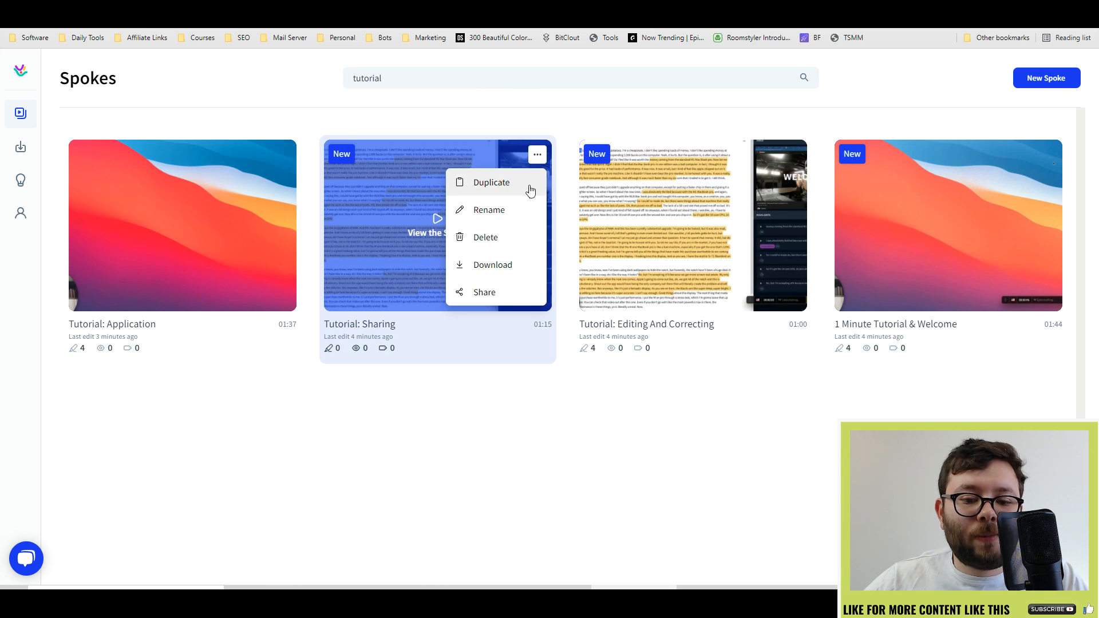
pyautogui.moveTo(523, 243)
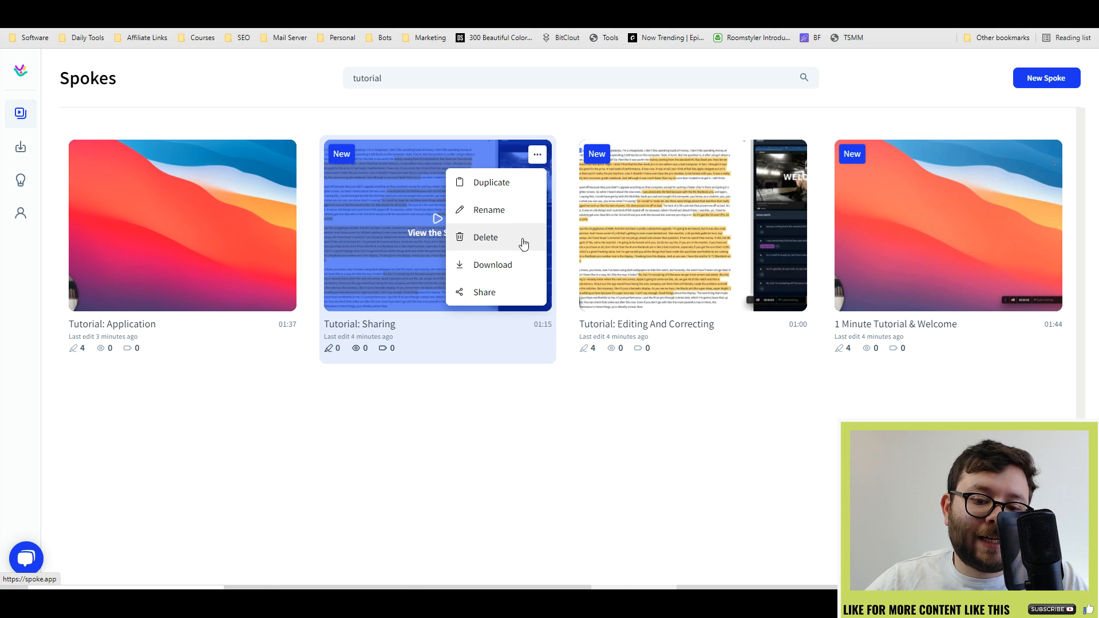
pyautogui.moveTo(483, 292)
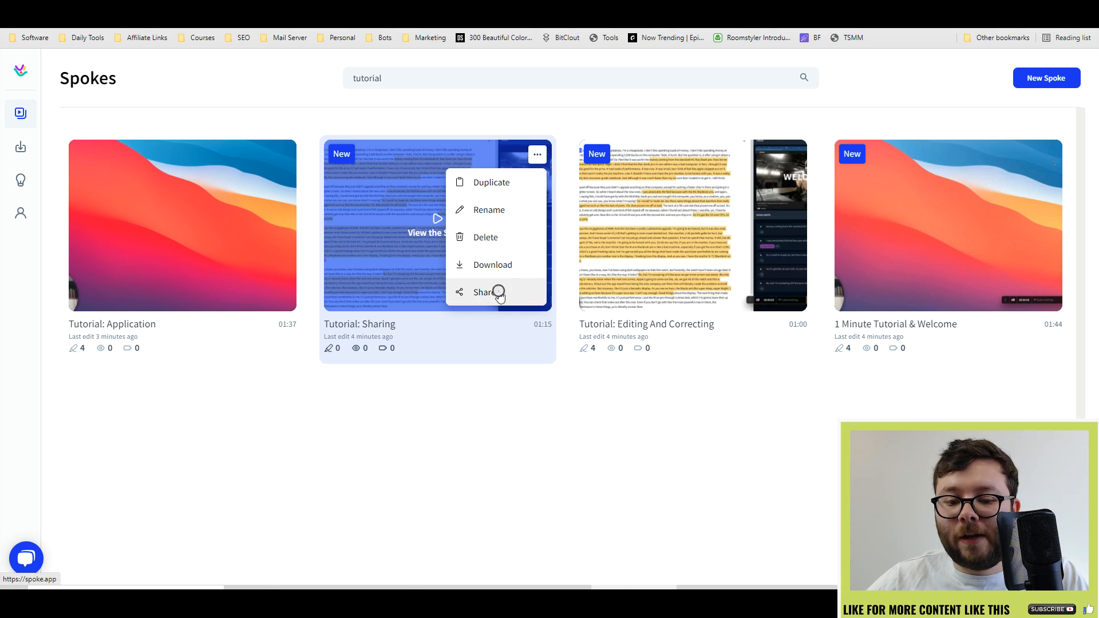
pyautogui.click(486, 292)
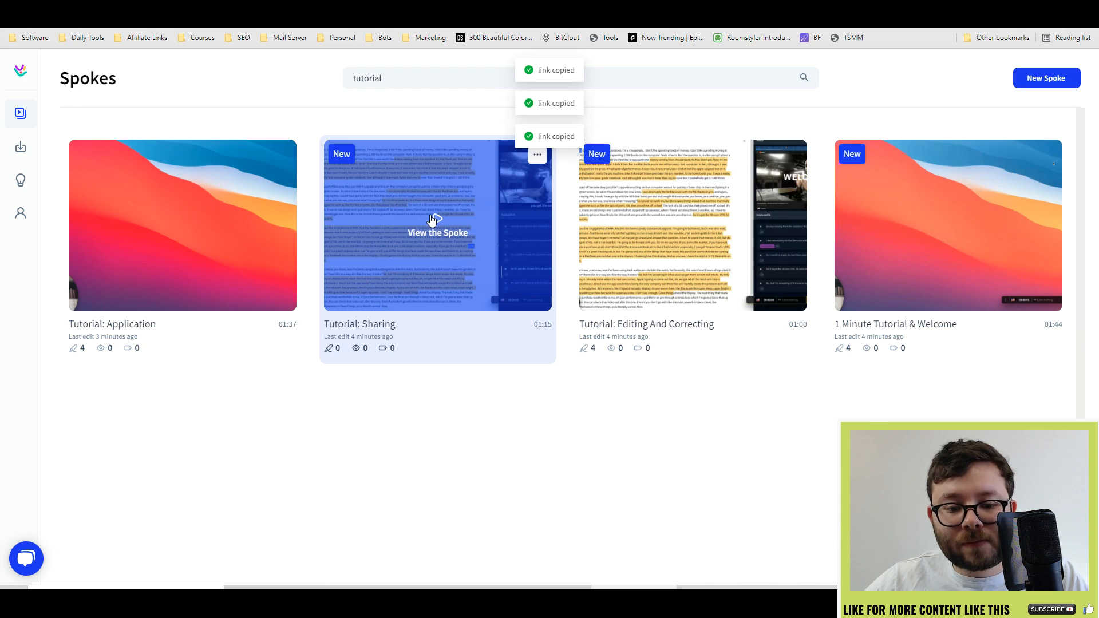
# - View the Tutorial: Sharing transcript, then go back to the full Spokes list
pyautogui.click(437, 225)
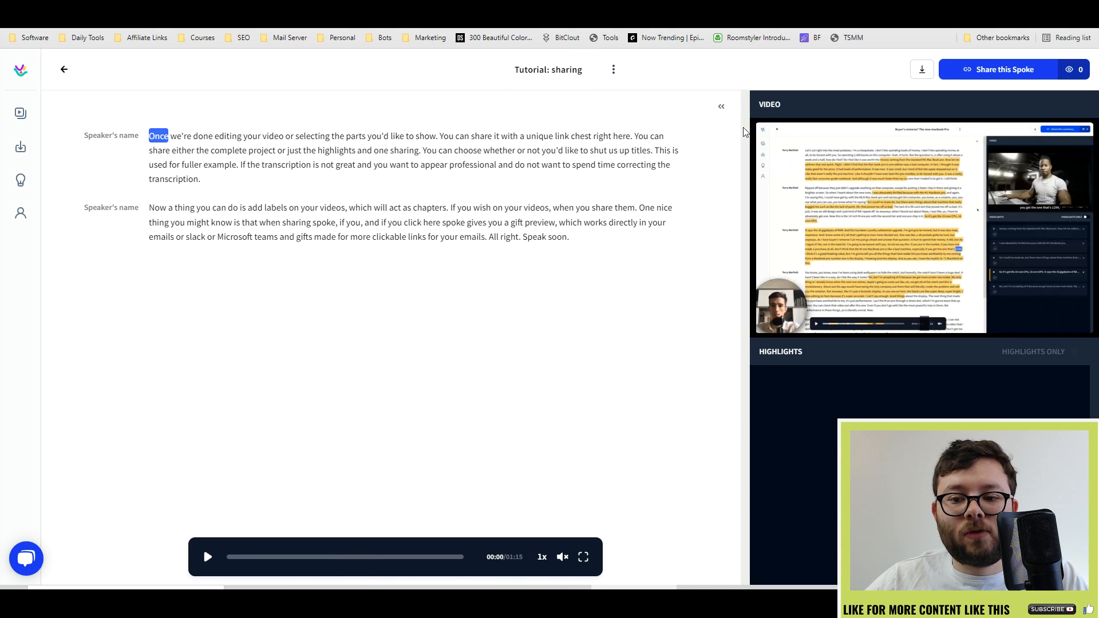
pyautogui.moveTo(422, 200)
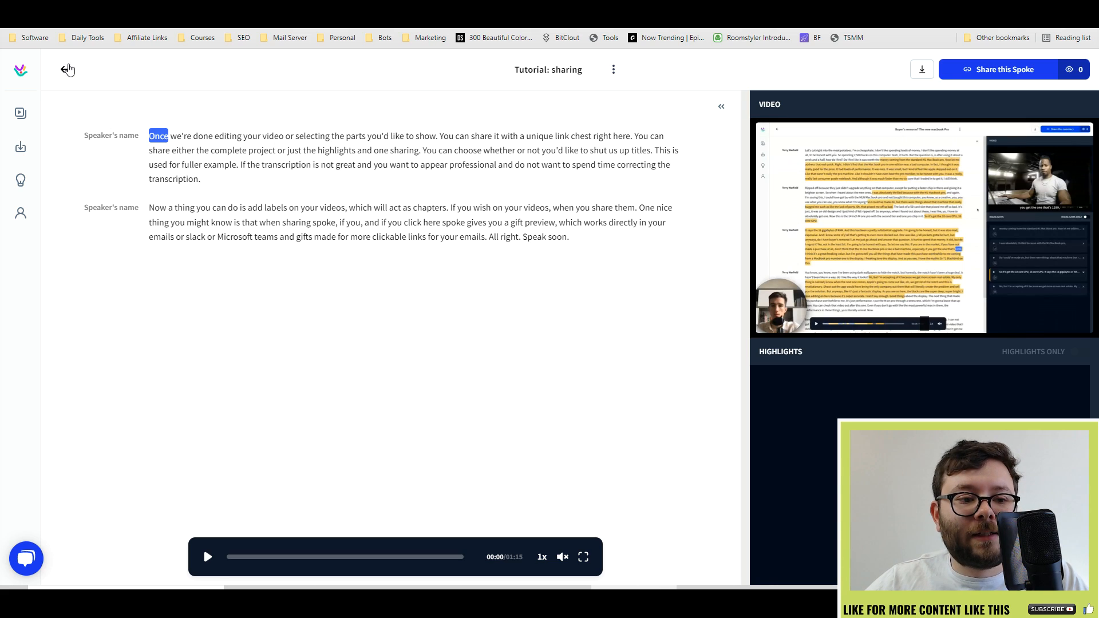
pyautogui.click(68, 69)
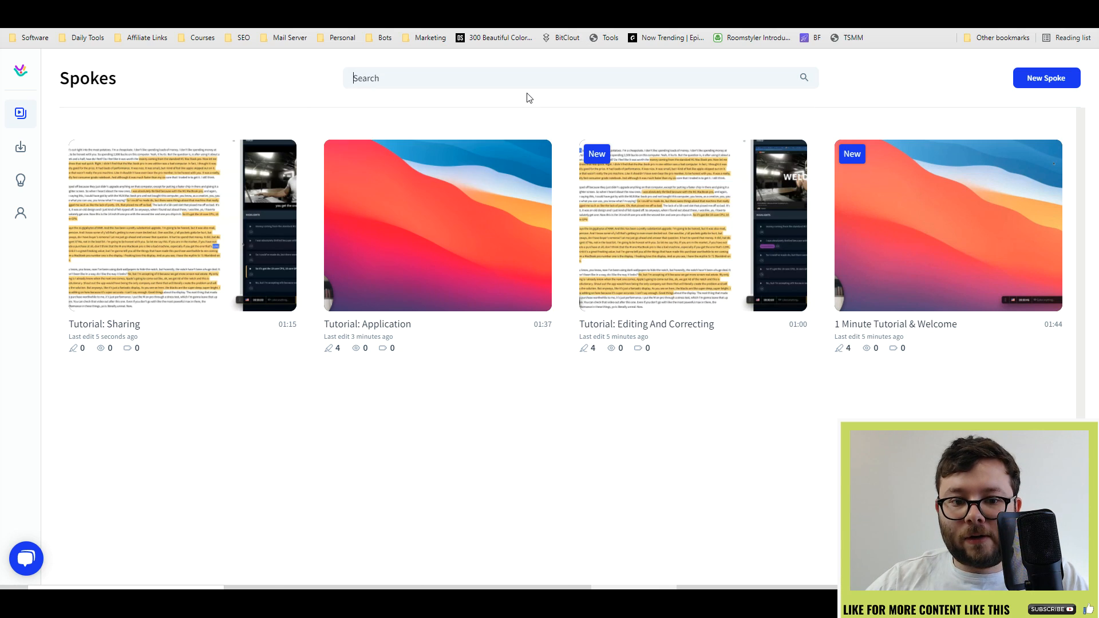
# - Create a new spoke from the uploaded video and transcribe it in English with custom vocabulary off
pyautogui.click(1045, 78)
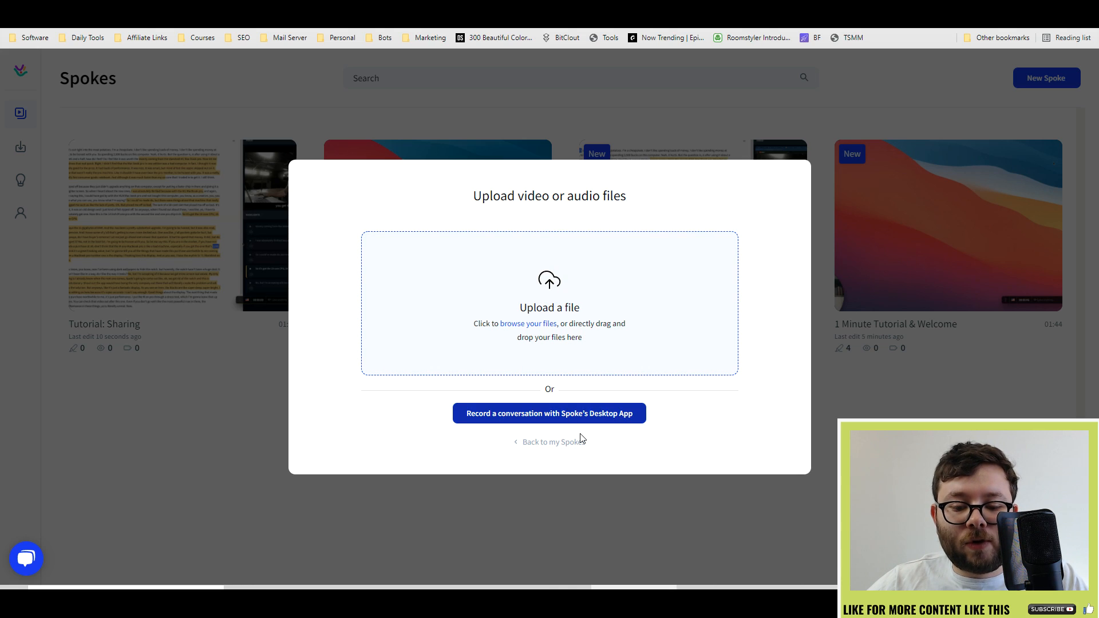
pyautogui.moveTo(625, 430)
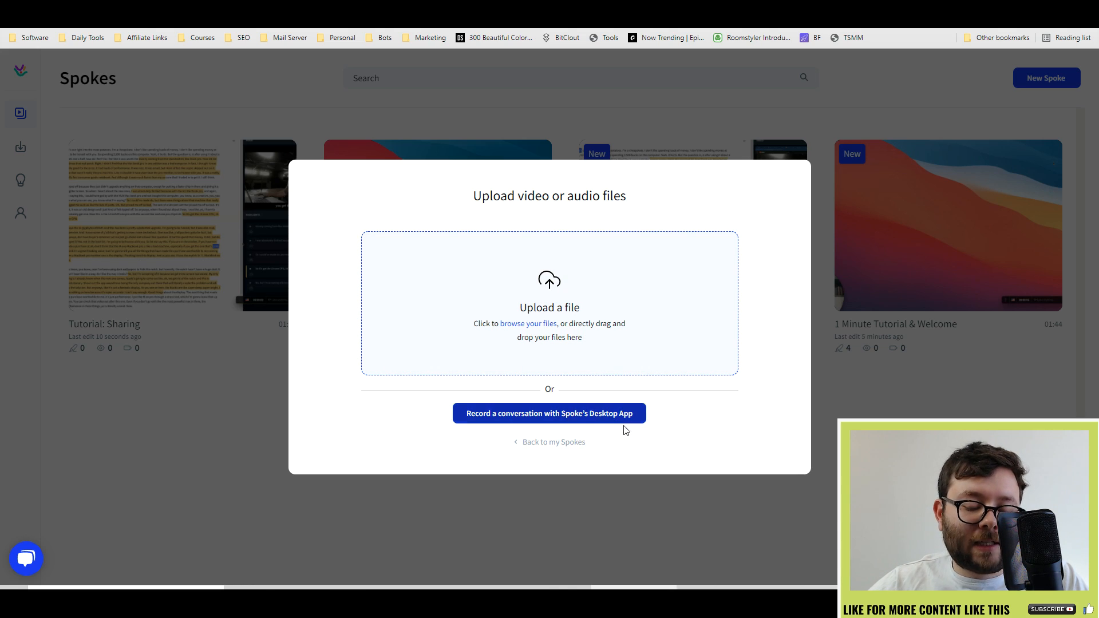
pyautogui.moveTo(612, 433)
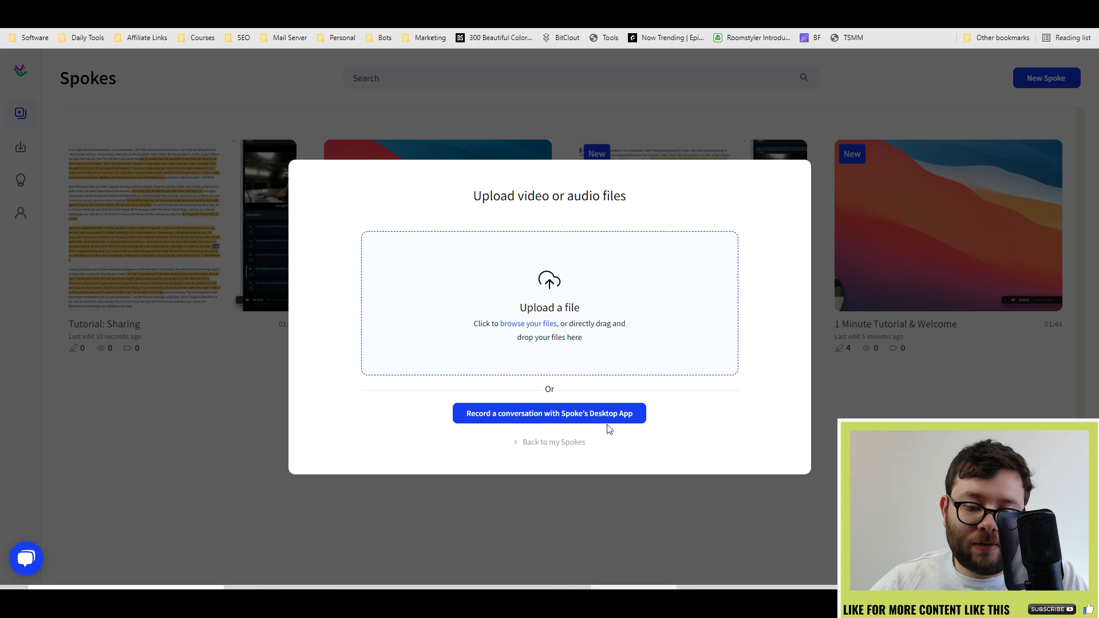
pyautogui.moveTo(554, 344)
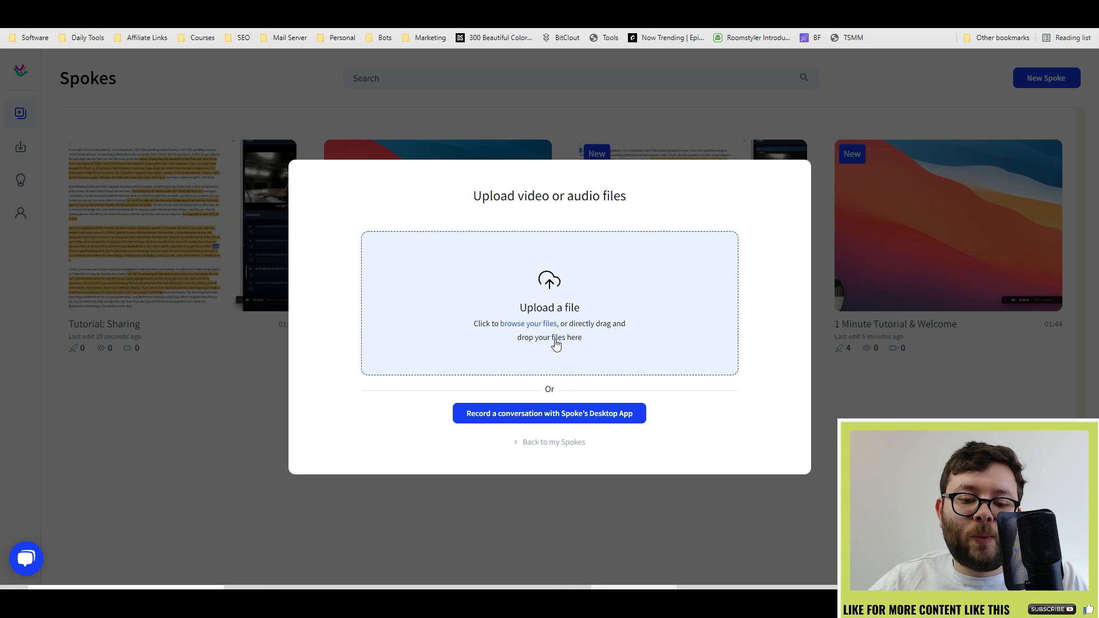
pyautogui.moveTo(535, 581)
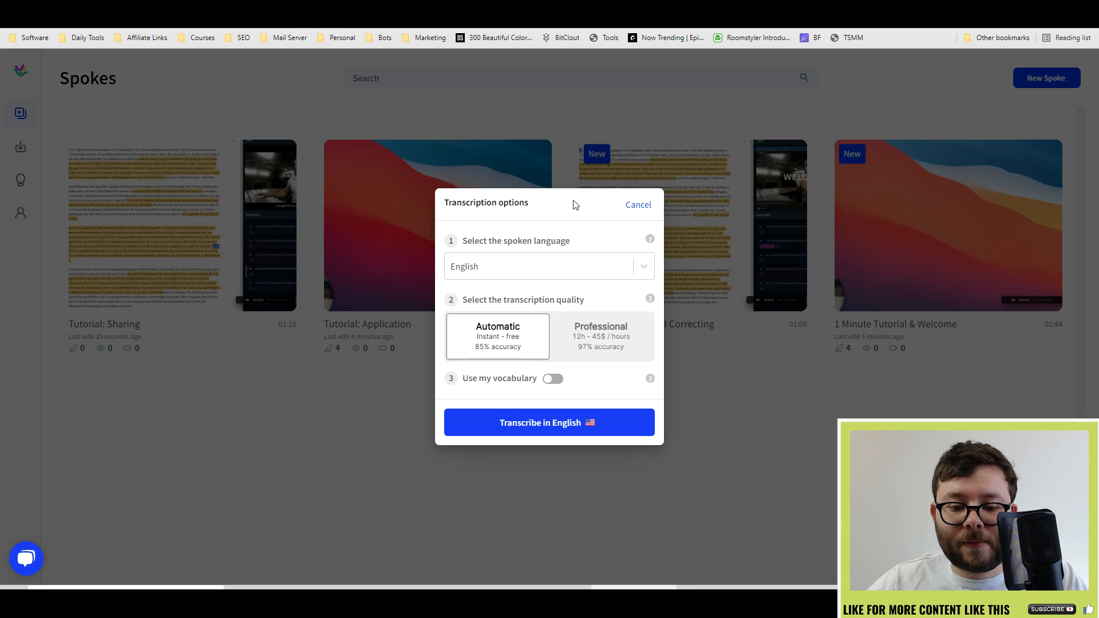
pyautogui.moveTo(484, 347)
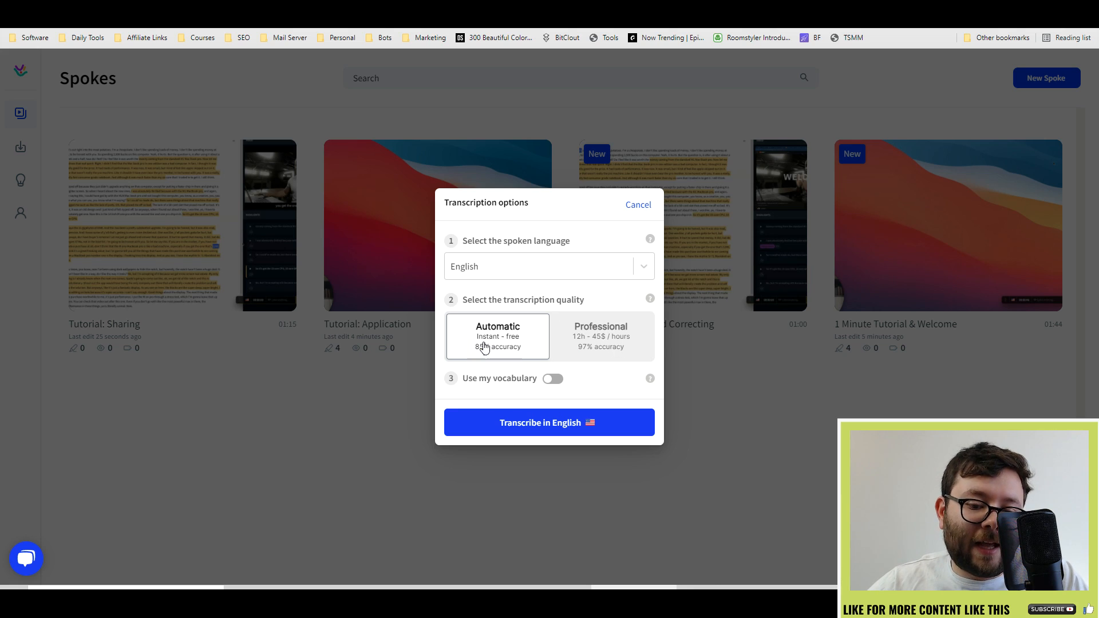
pyautogui.moveTo(545, 346)
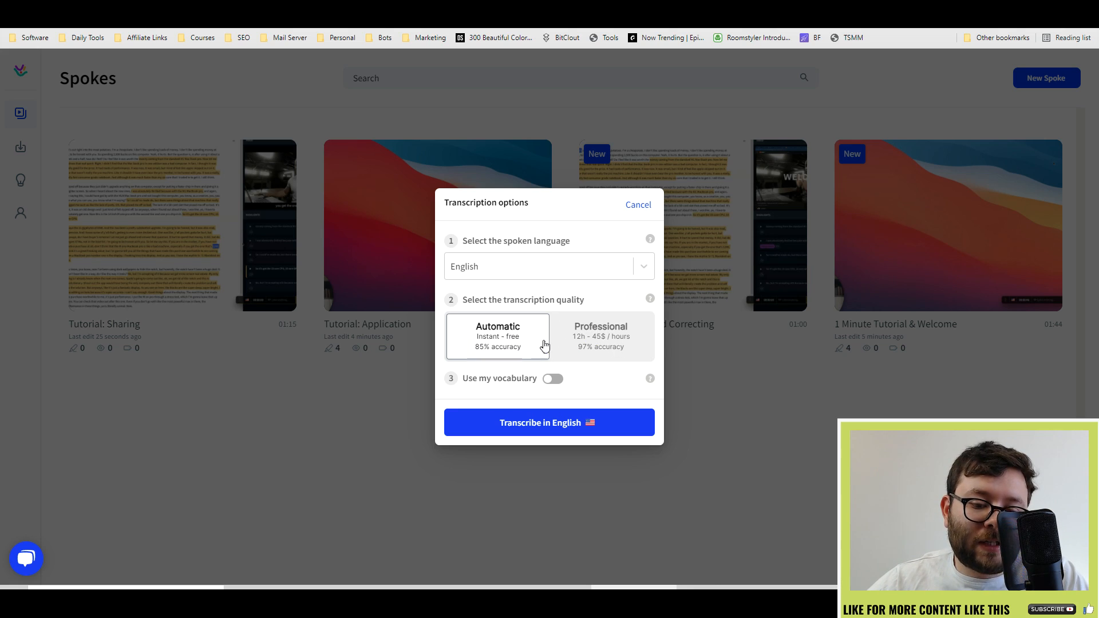
pyautogui.moveTo(664, 348)
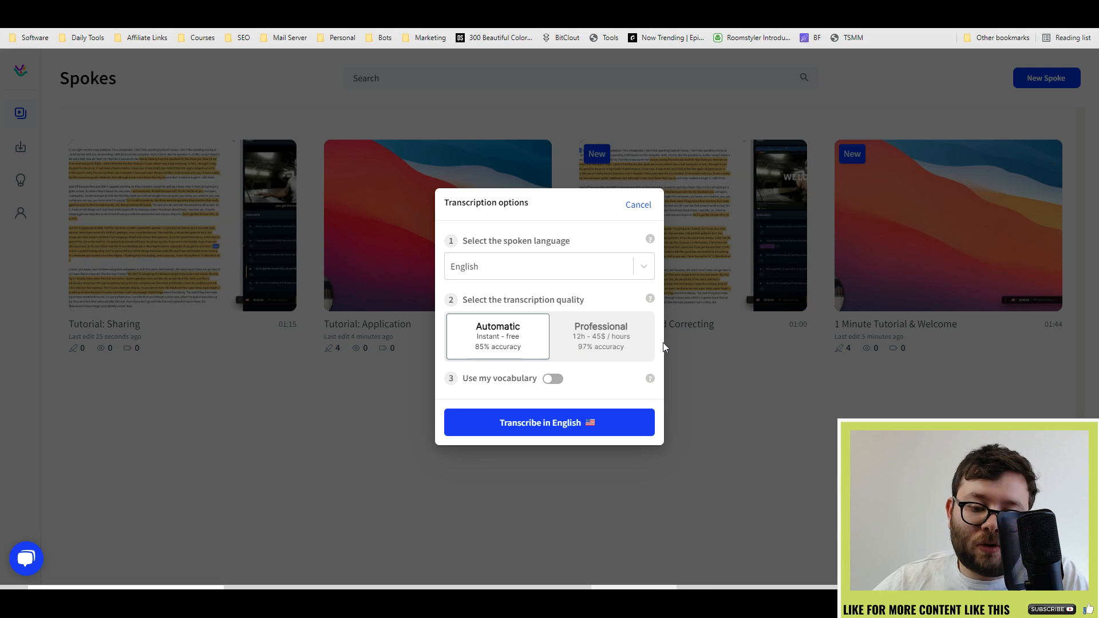
pyautogui.moveTo(636, 343)
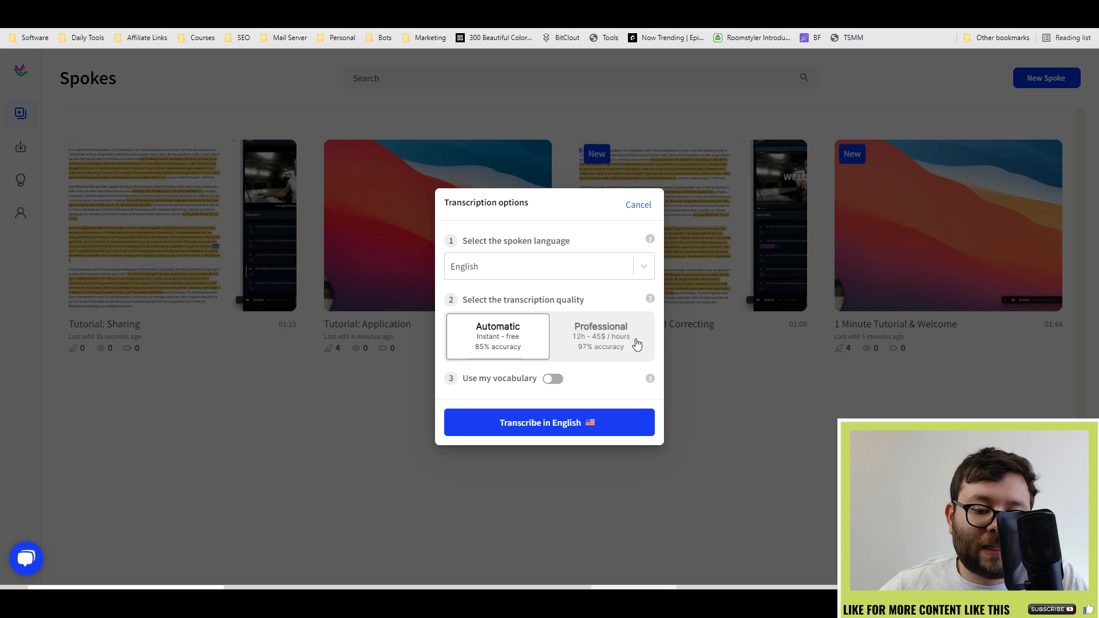
pyautogui.moveTo(511, 380)
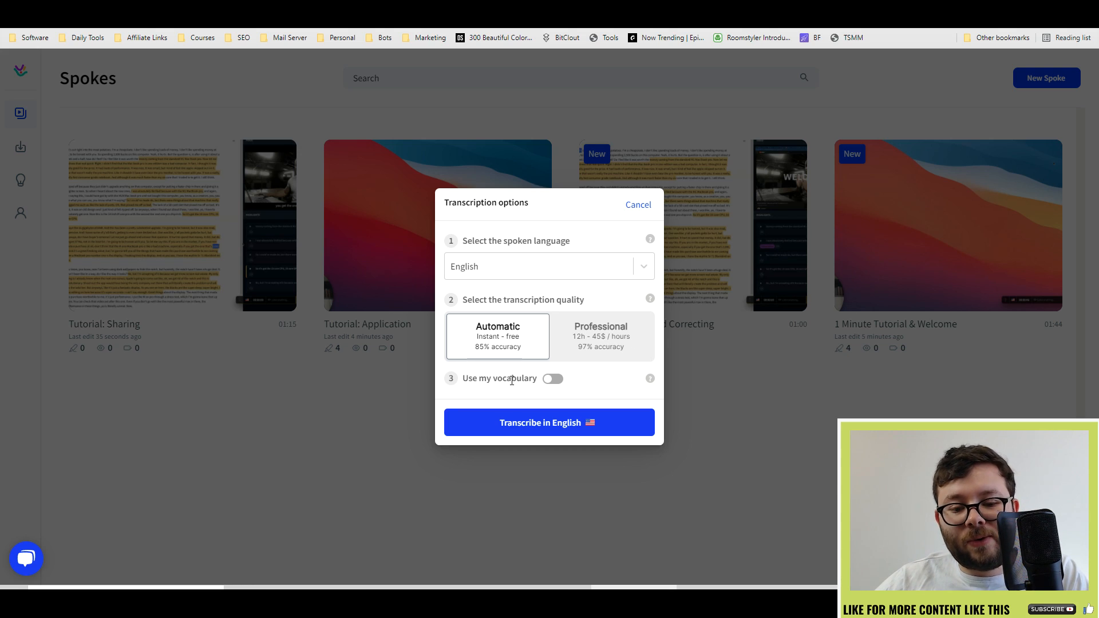
pyautogui.click(552, 378)
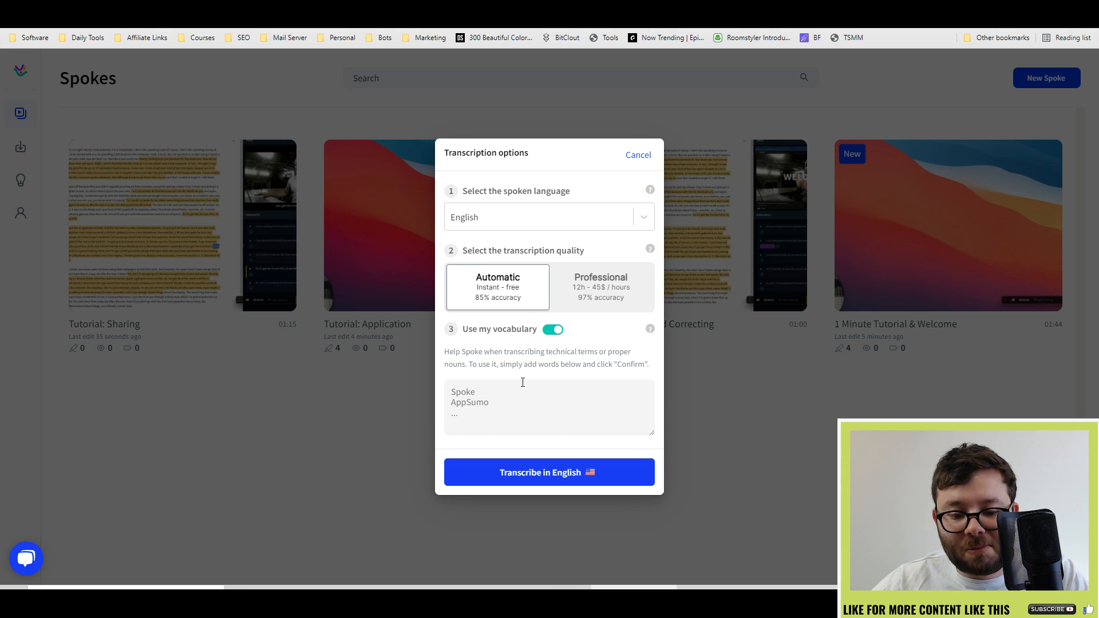
pyautogui.moveTo(505, 379)
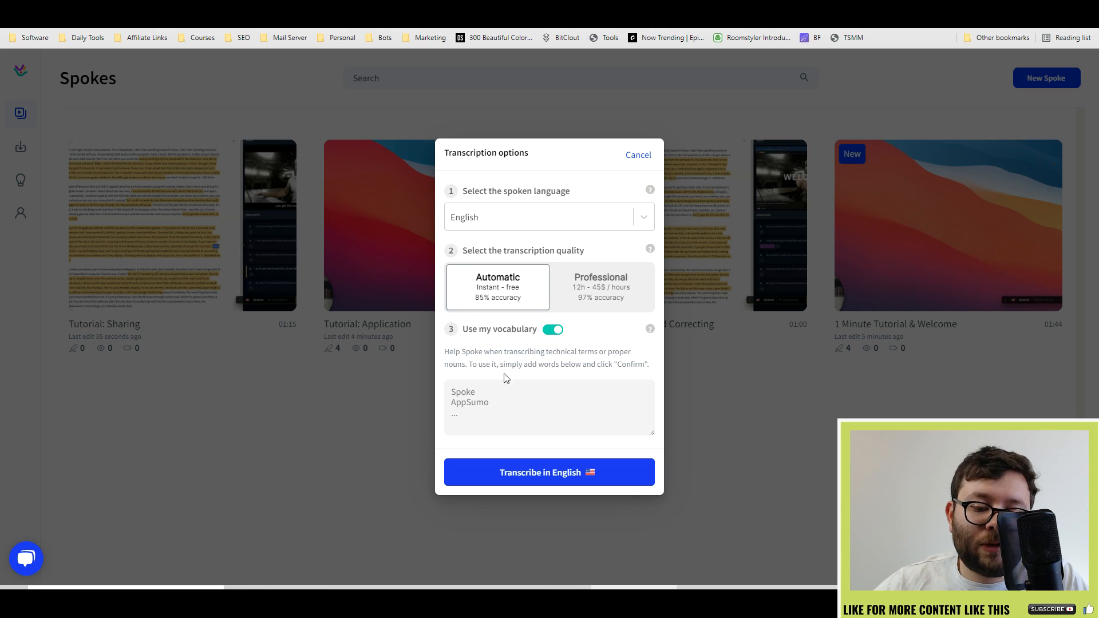
pyautogui.click(548, 407)
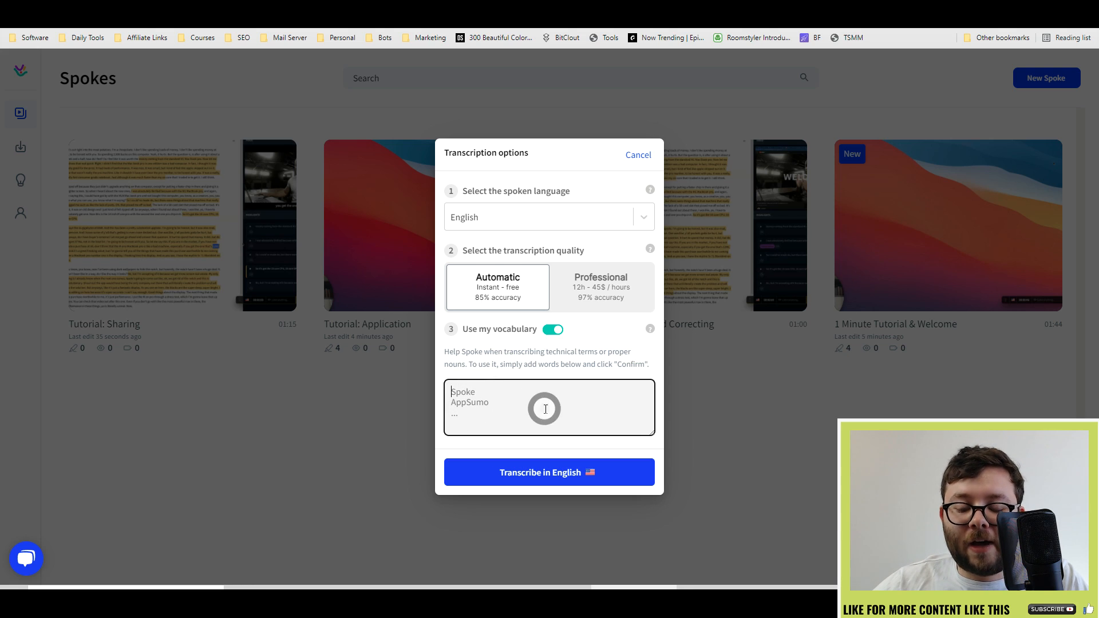
pyautogui.moveTo(554, 337)
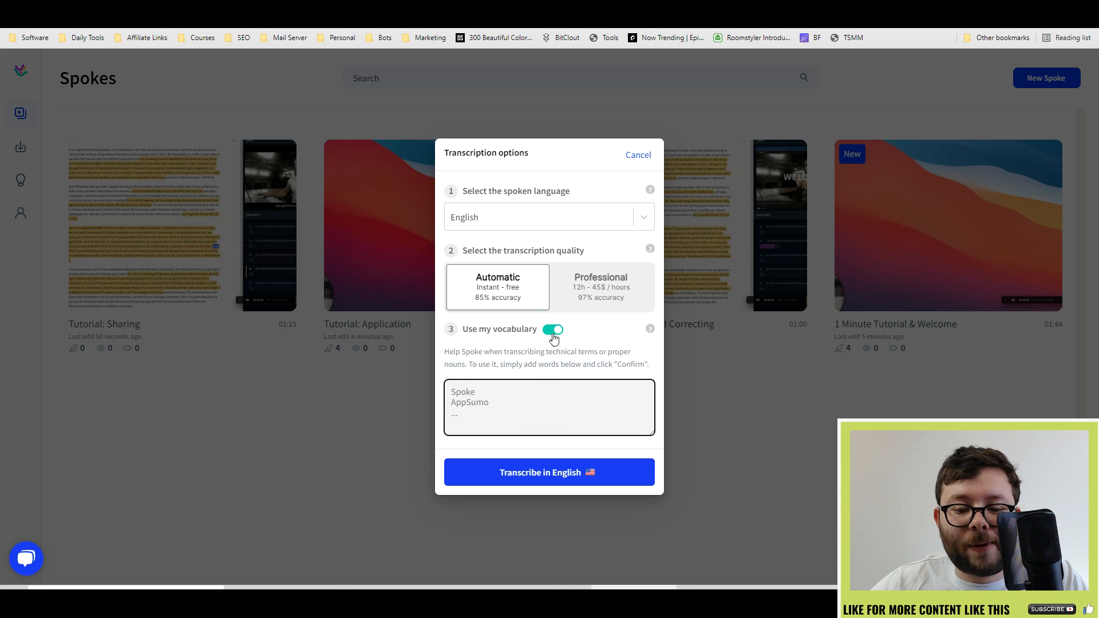
pyautogui.click(553, 329)
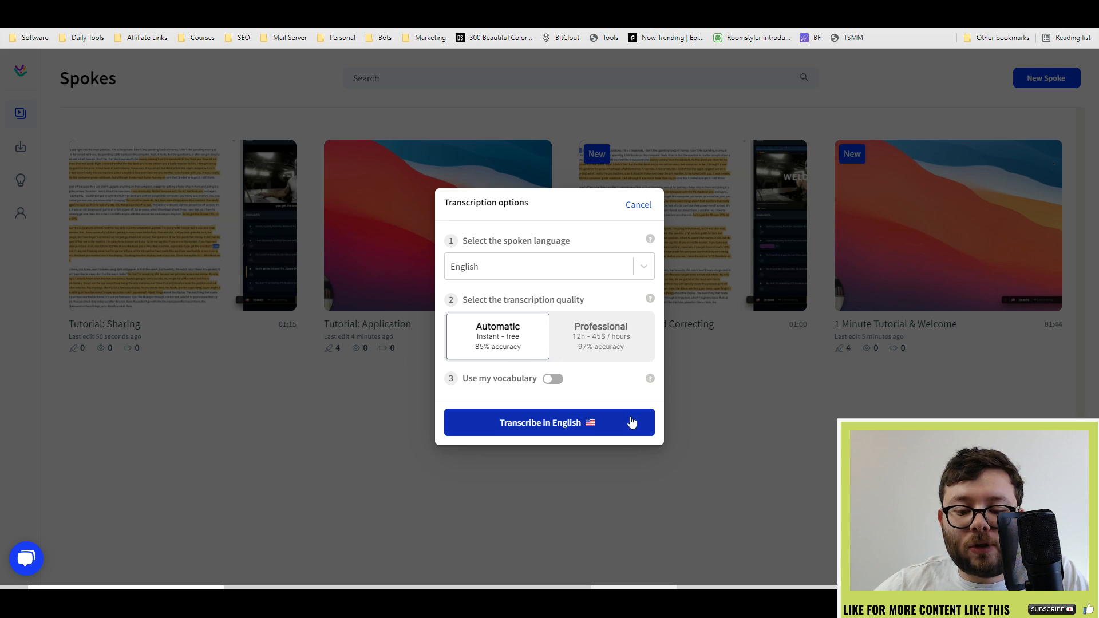
pyautogui.click(549, 422)
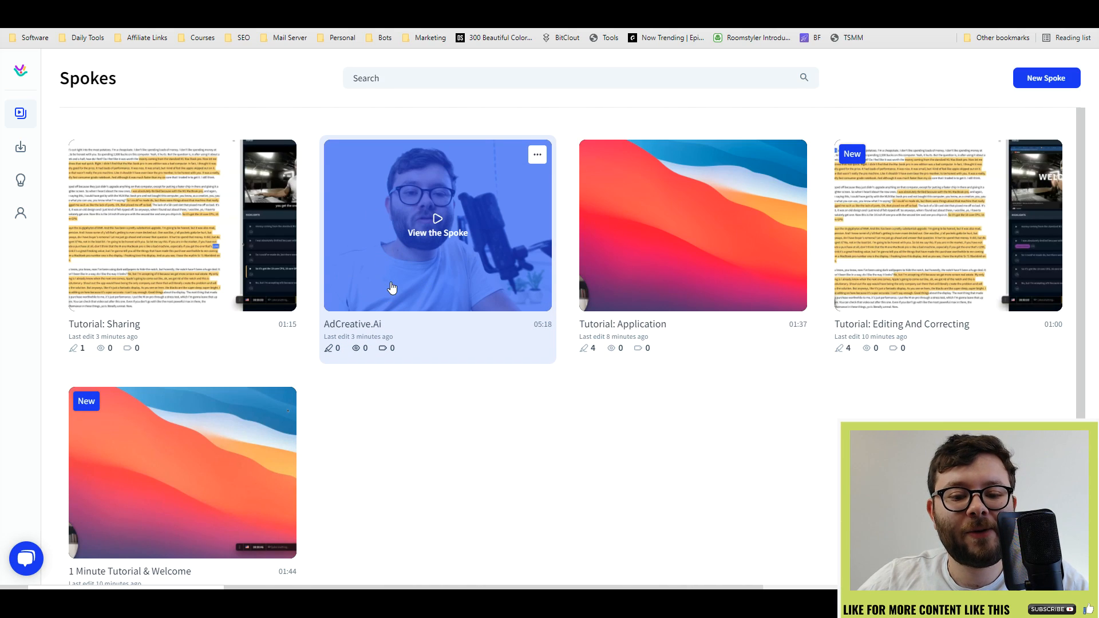
pyautogui.moveTo(536, 292)
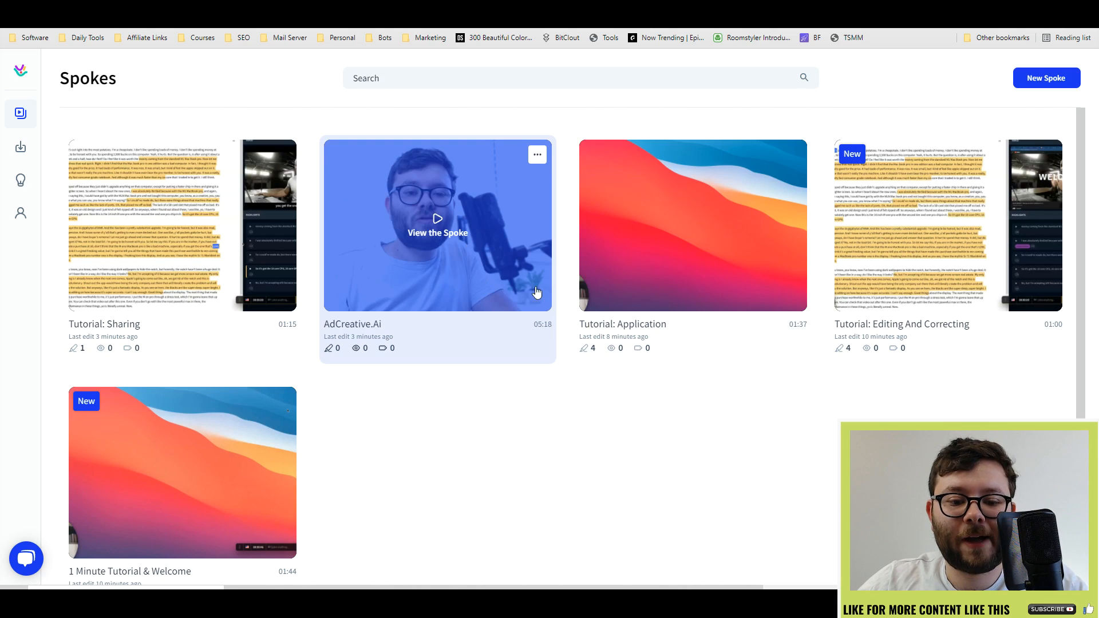
# - View the AdCreative.ai spoke's speaker-labelled transcript and video
pyautogui.click(438, 232)
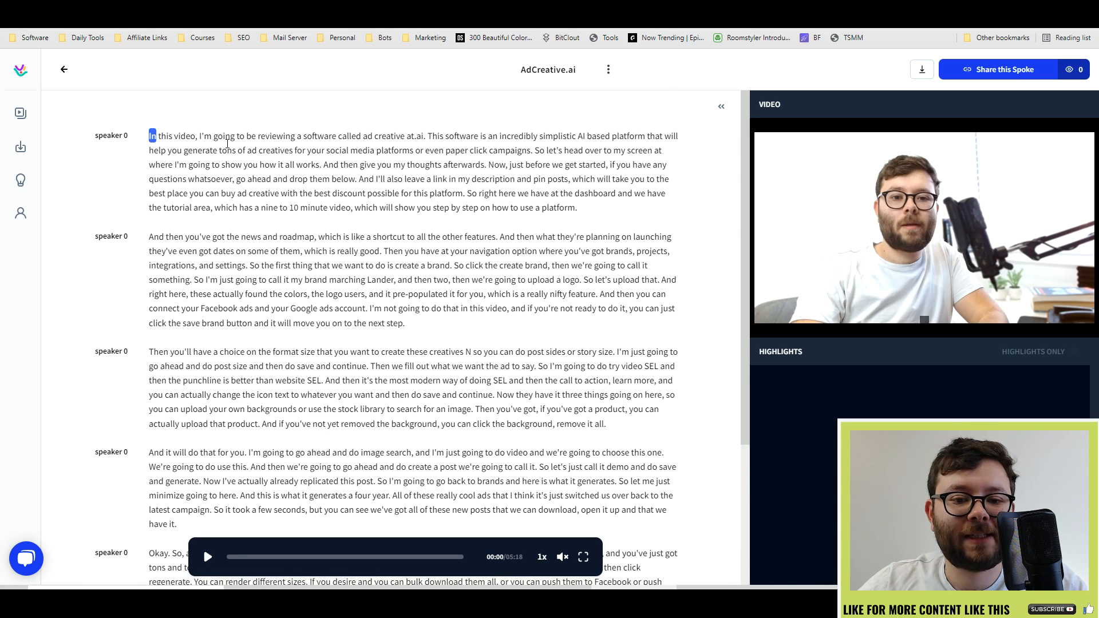
pyautogui.moveTo(365, 306)
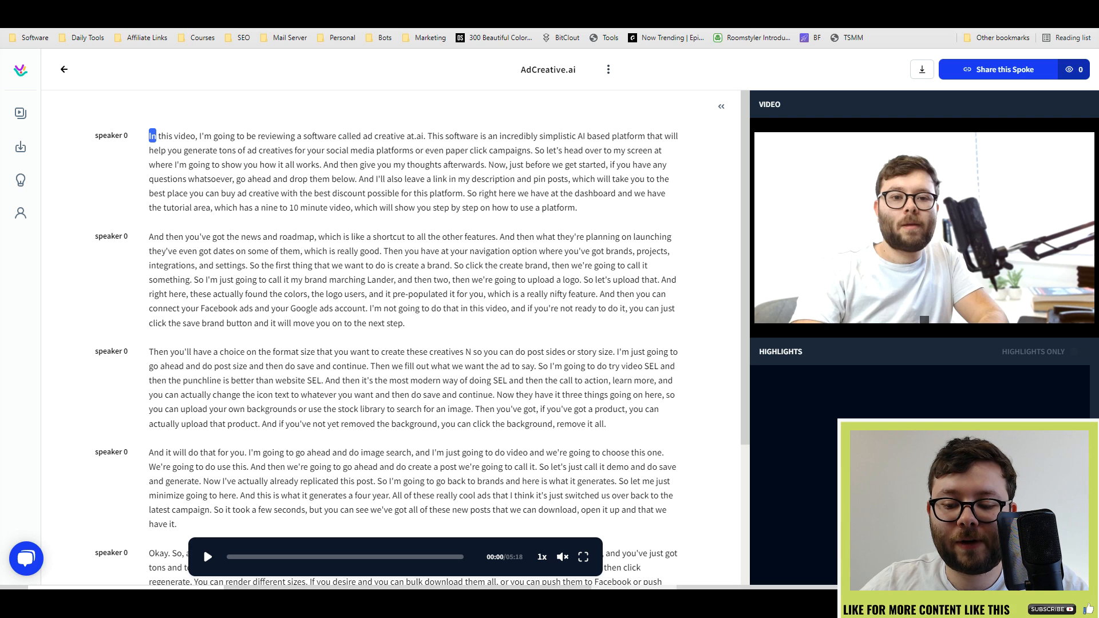
# - Add and remove a trial highlight, then seek the video via the words 'show' and 'straight' to 04:18
pyautogui.click(1080, 351)
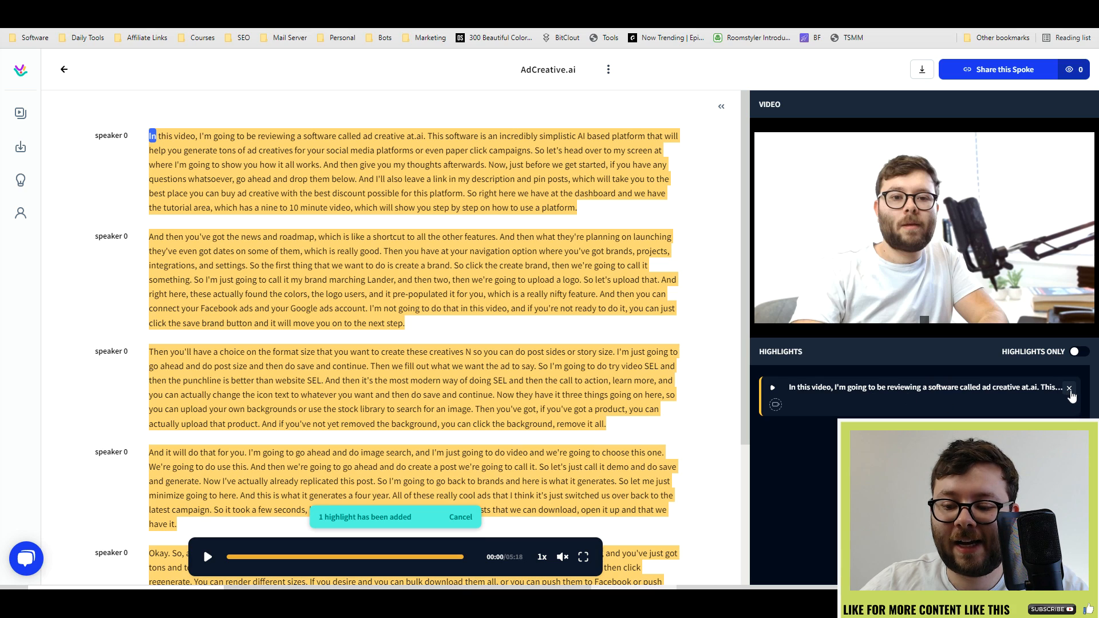
pyautogui.click(1068, 389)
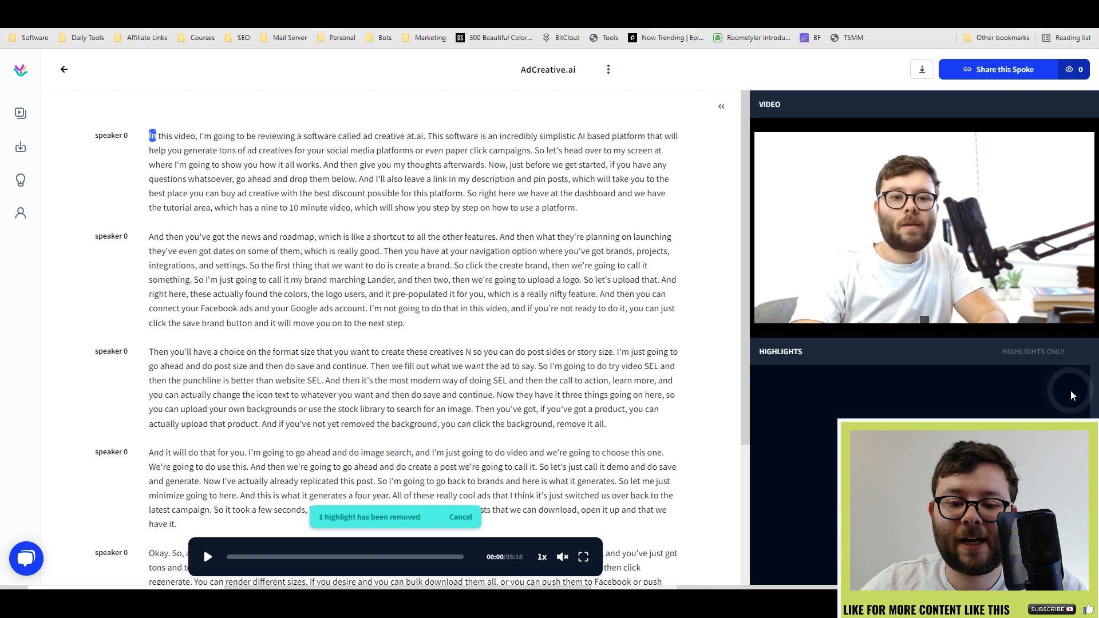
pyautogui.click(207, 557)
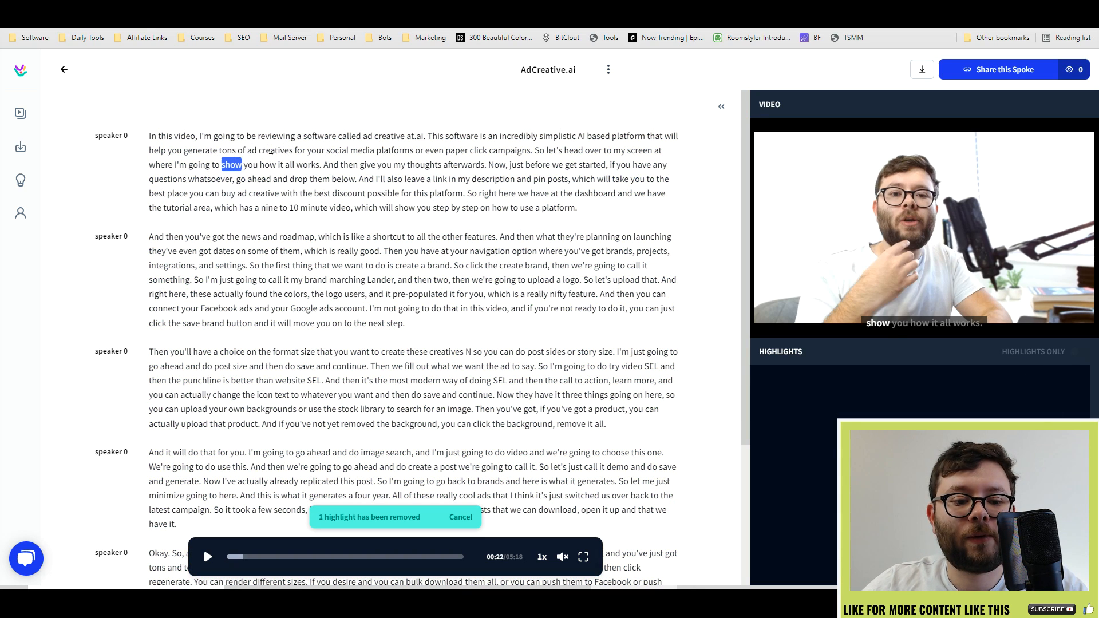
pyautogui.click(316, 151)
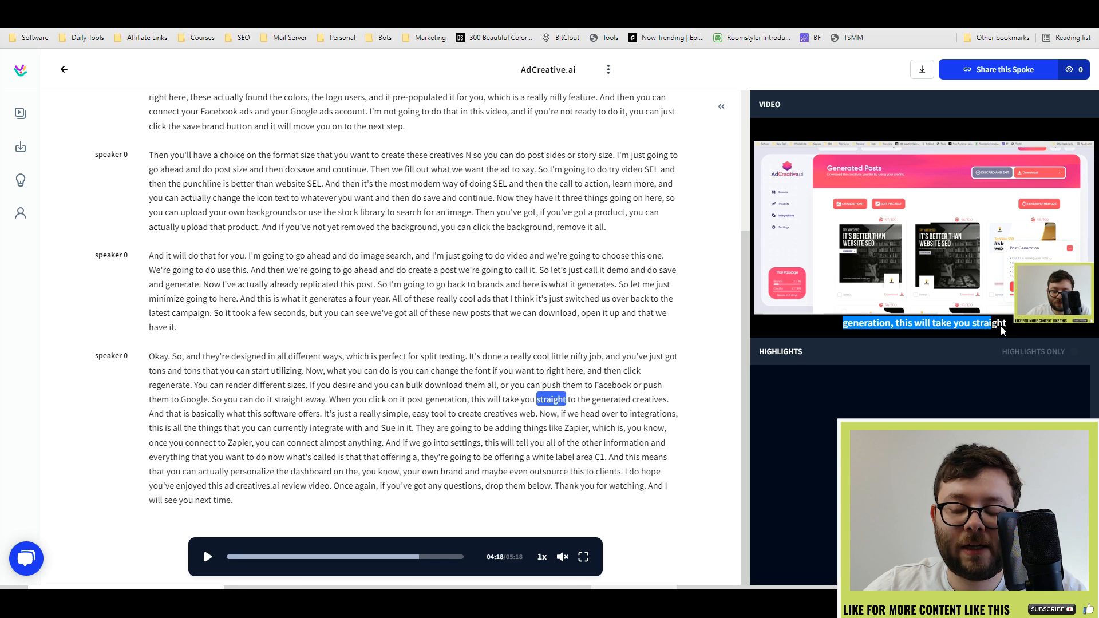
# - Label the 'Then you'll have a choice' highlight Dashboard, add the download highlight, and play Highlights Only
pyautogui.scroll(3)
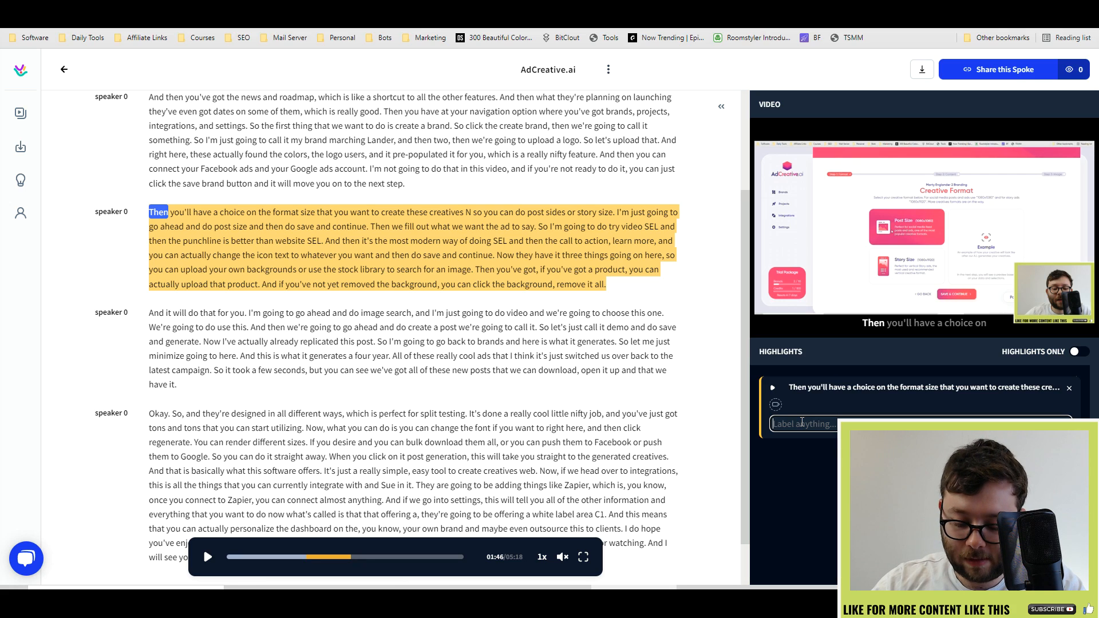
pyautogui.write('Dashboard')
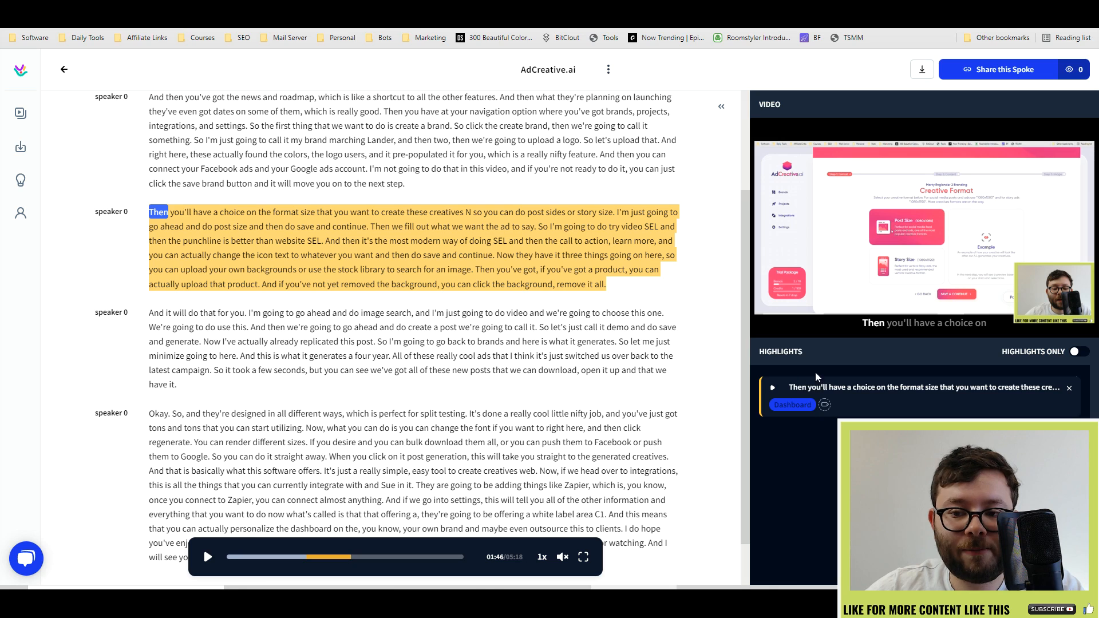
pyautogui.scroll(3)
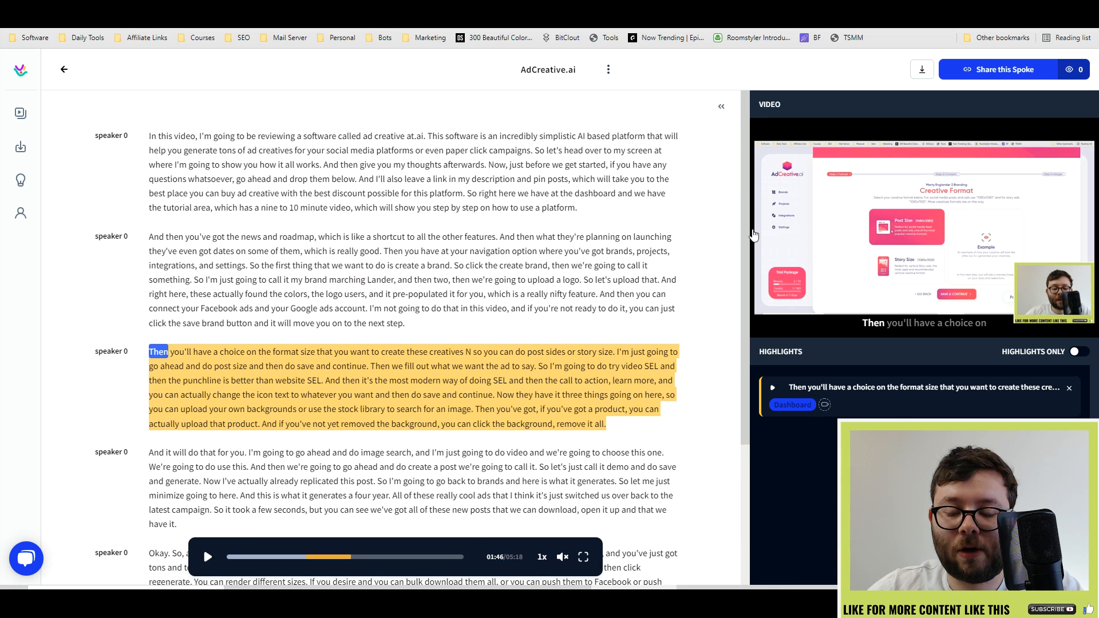
pyautogui.click(1078, 351)
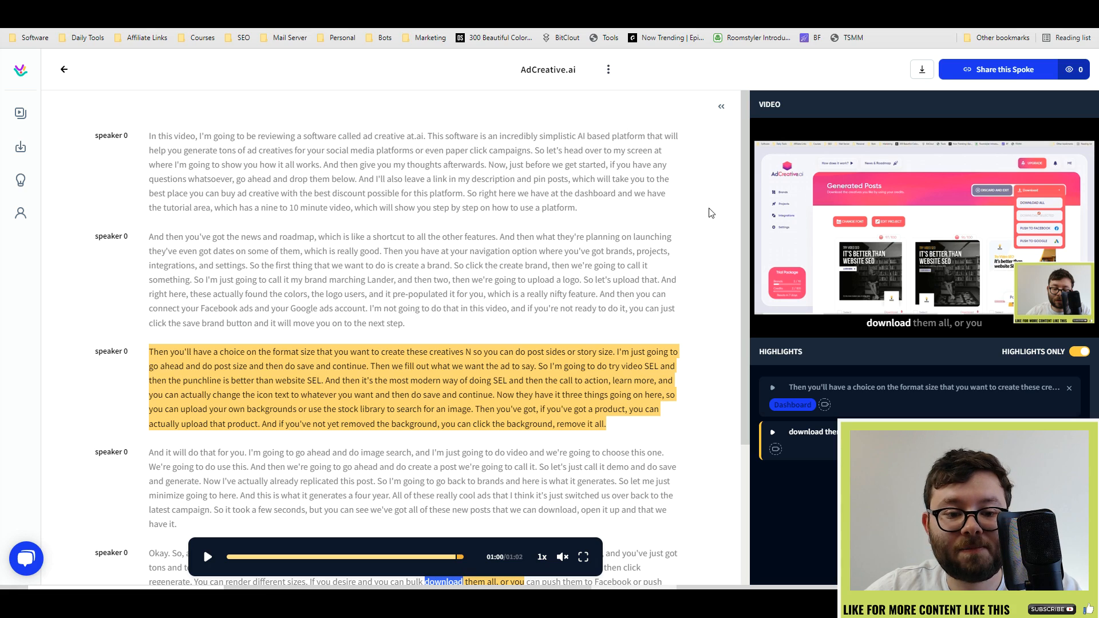
pyautogui.scroll(-3)
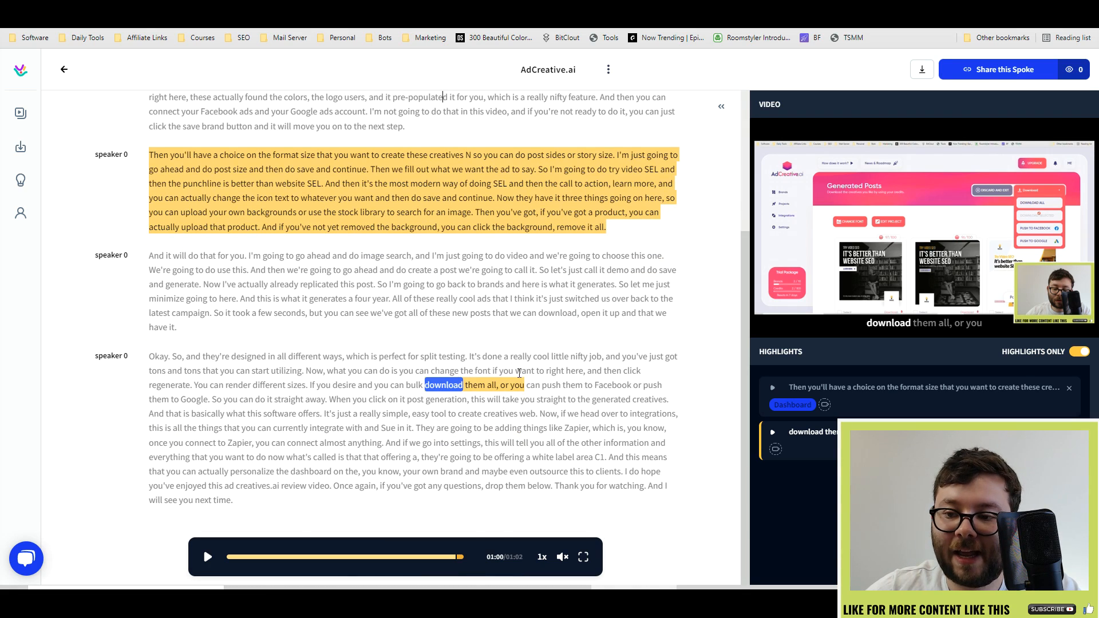
pyautogui.scroll(3)
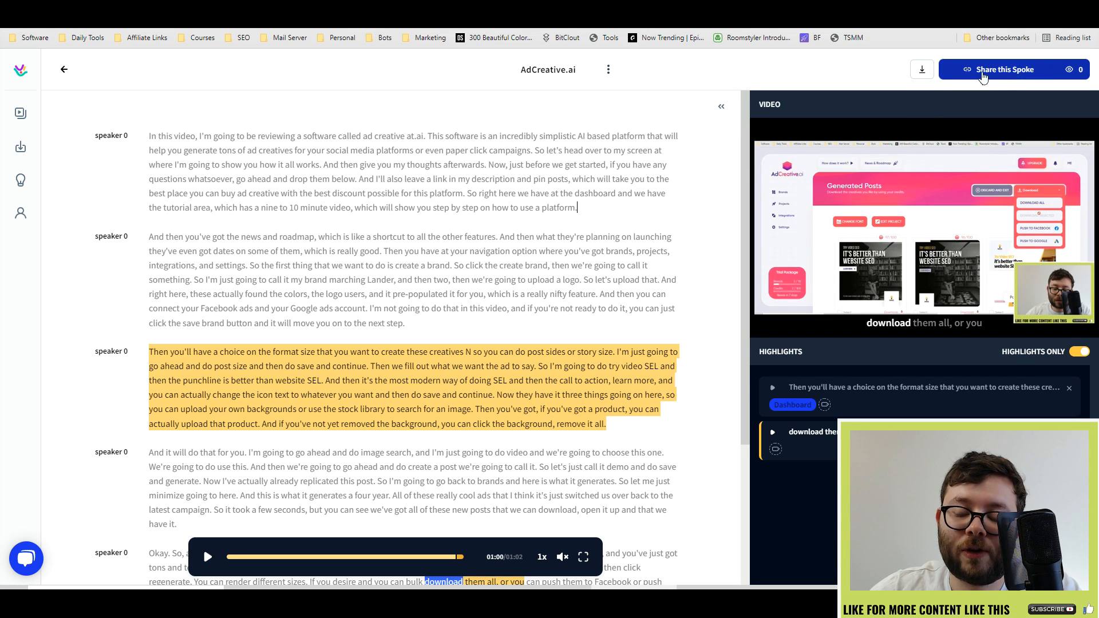
# - Copy the Highlights share link for the AdCreative.ai spoke
pyautogui.click(1004, 69)
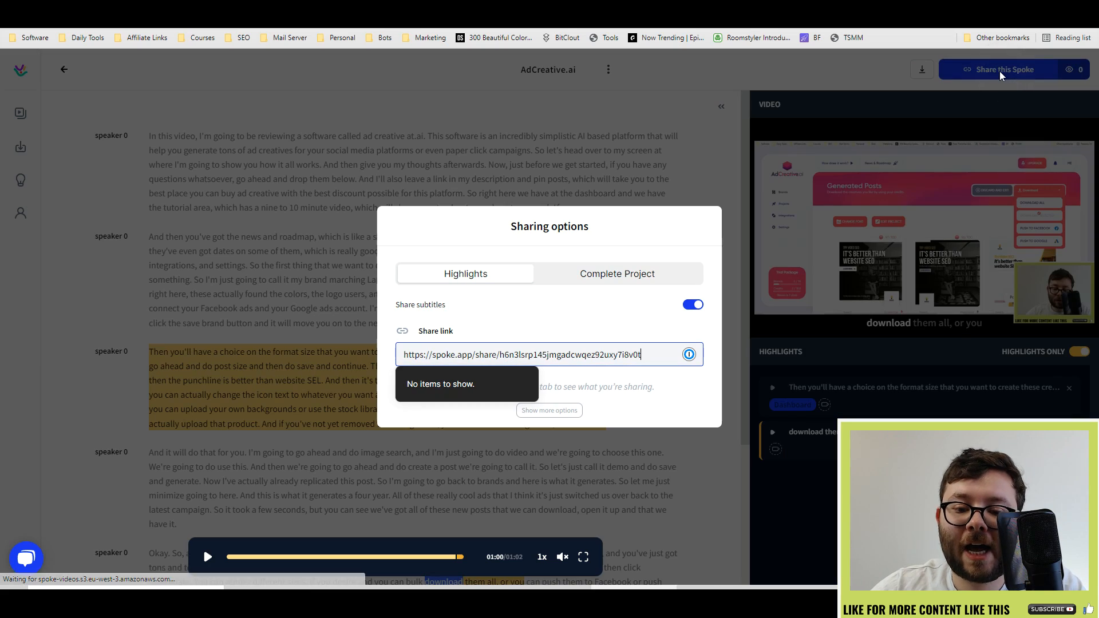
pyautogui.click(688, 354)
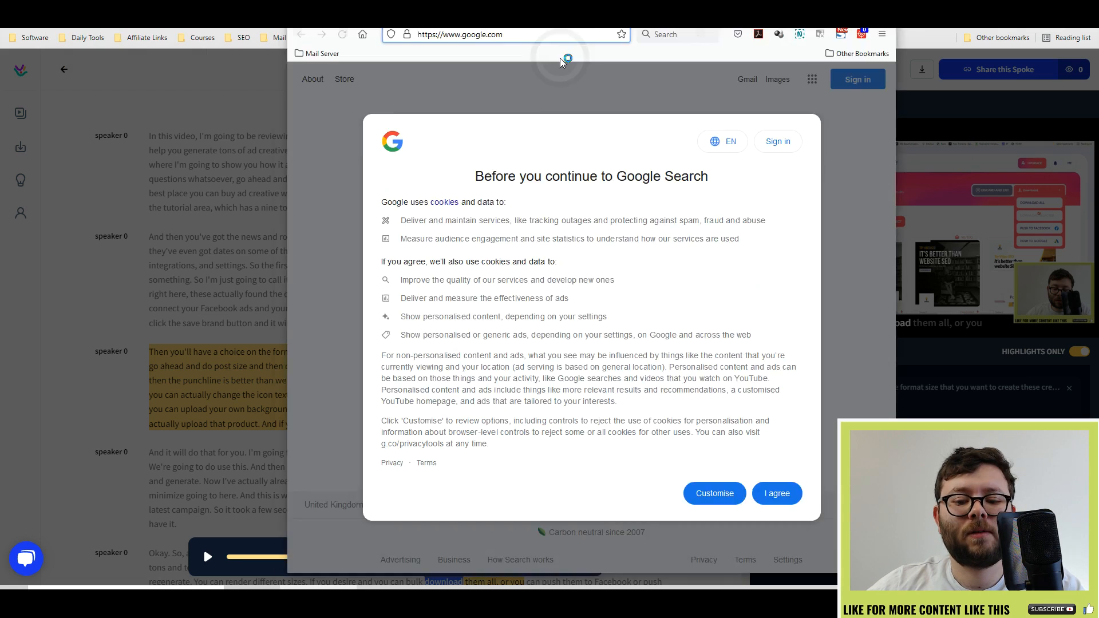
# - Load the shared highlights page in Firefox, then close it to return to the editor
pyautogui.click(490, 34)
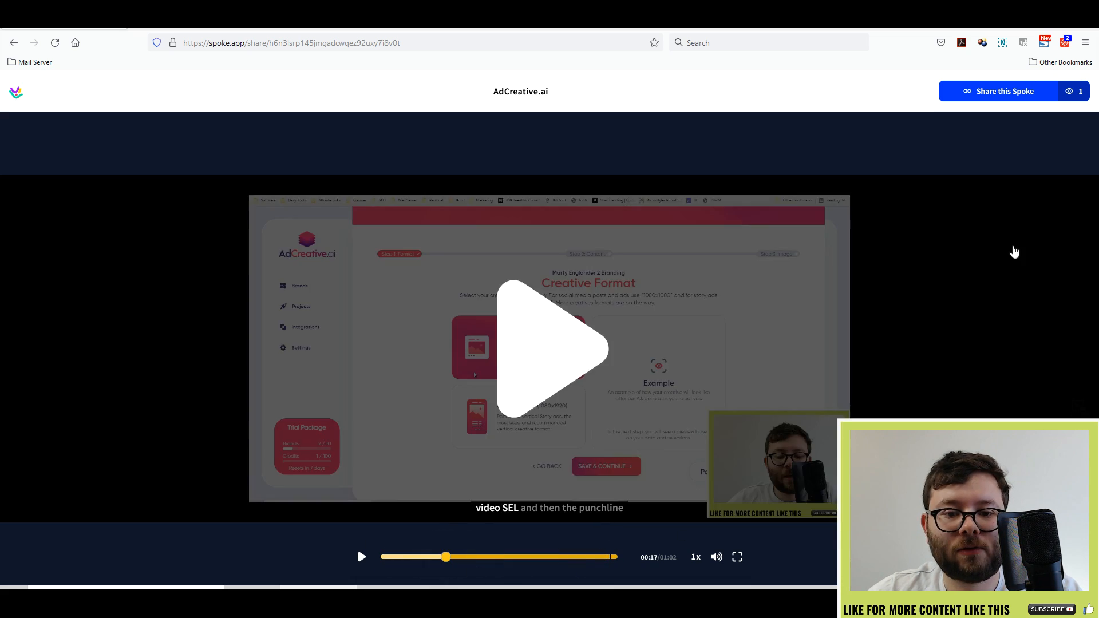
pyautogui.click(996, 91)
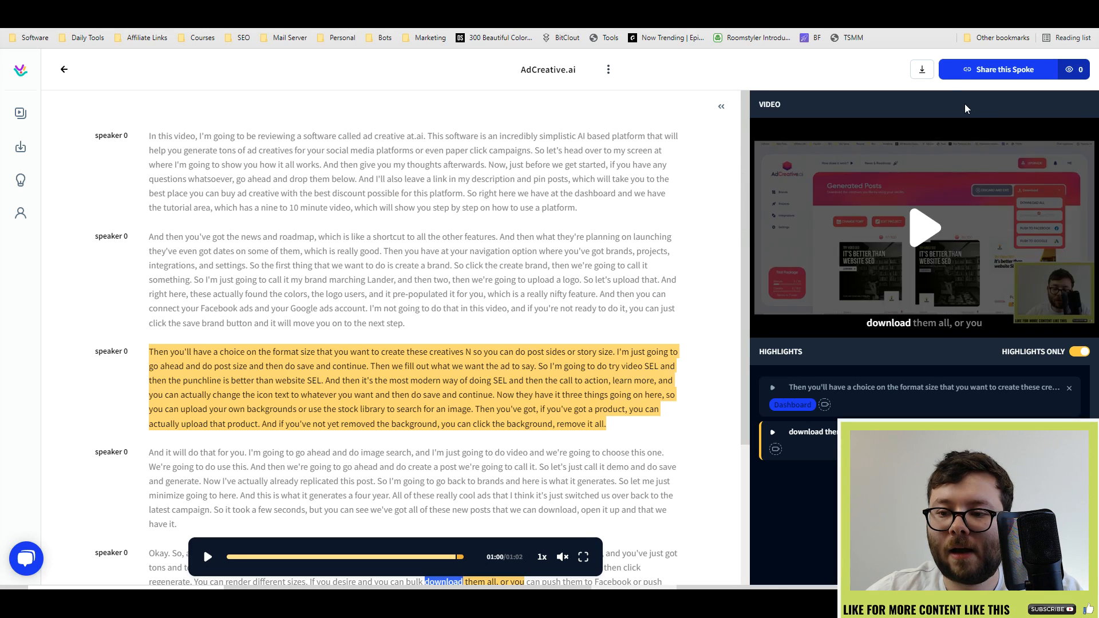
# - Bring up the download options for the complete project with text, subtitles and video formats enabled
pyautogui.click(921, 69)
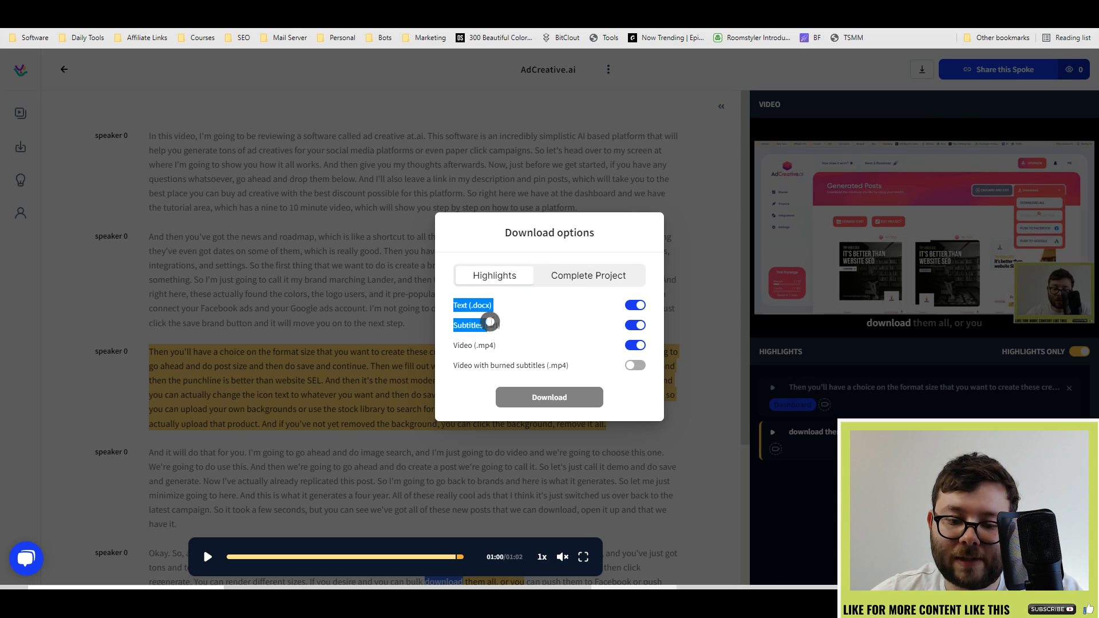
pyautogui.moveTo(522, 338)
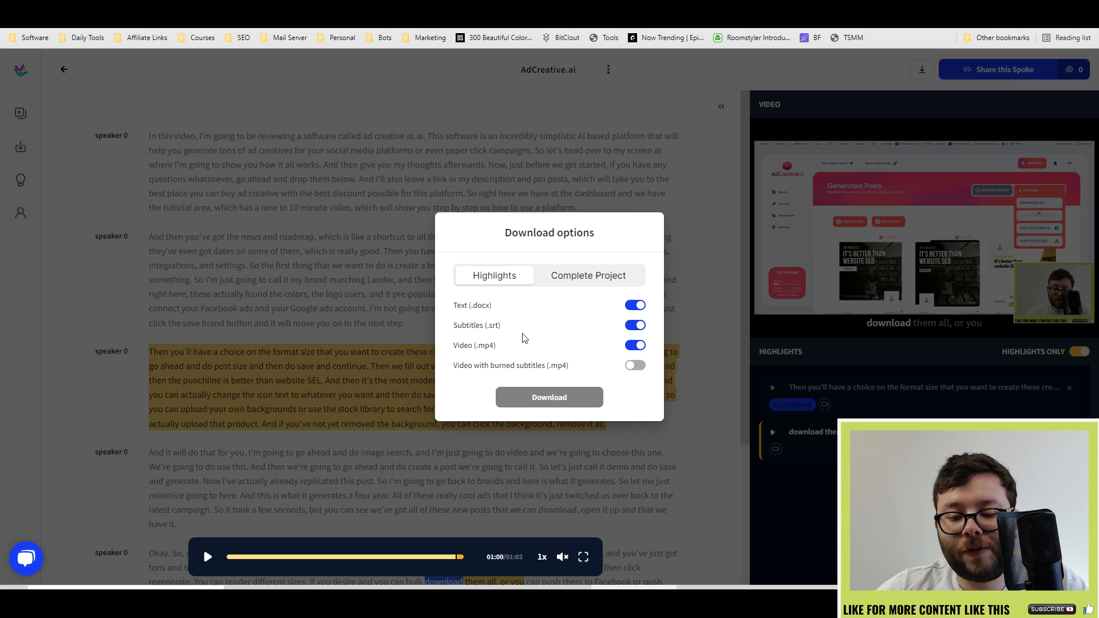
pyautogui.moveTo(566, 294)
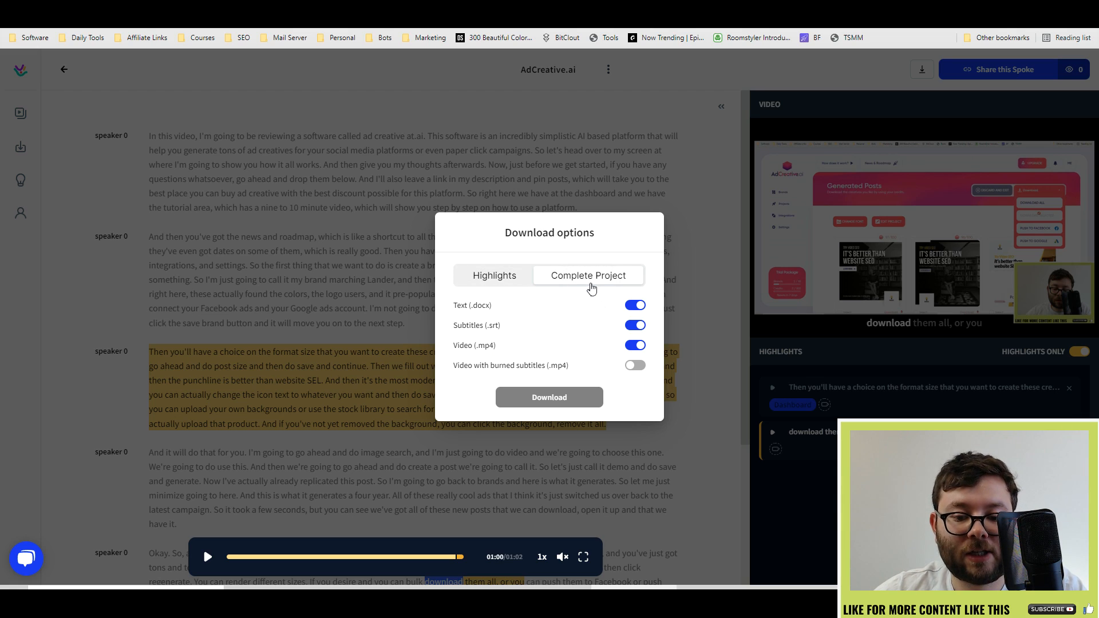
pyautogui.moveTo(671, 414)
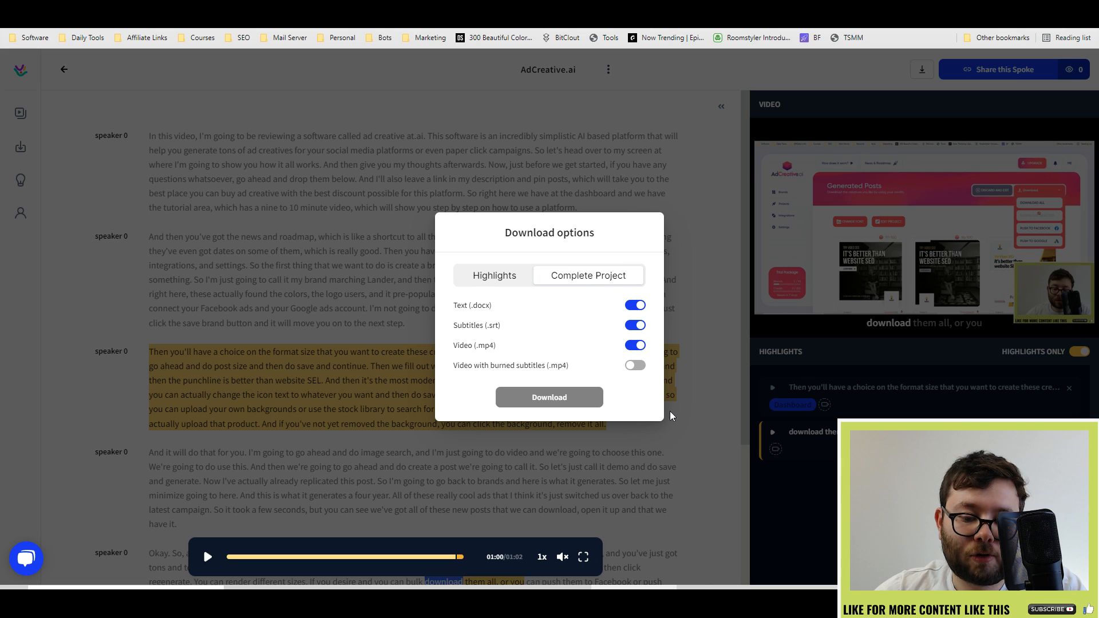